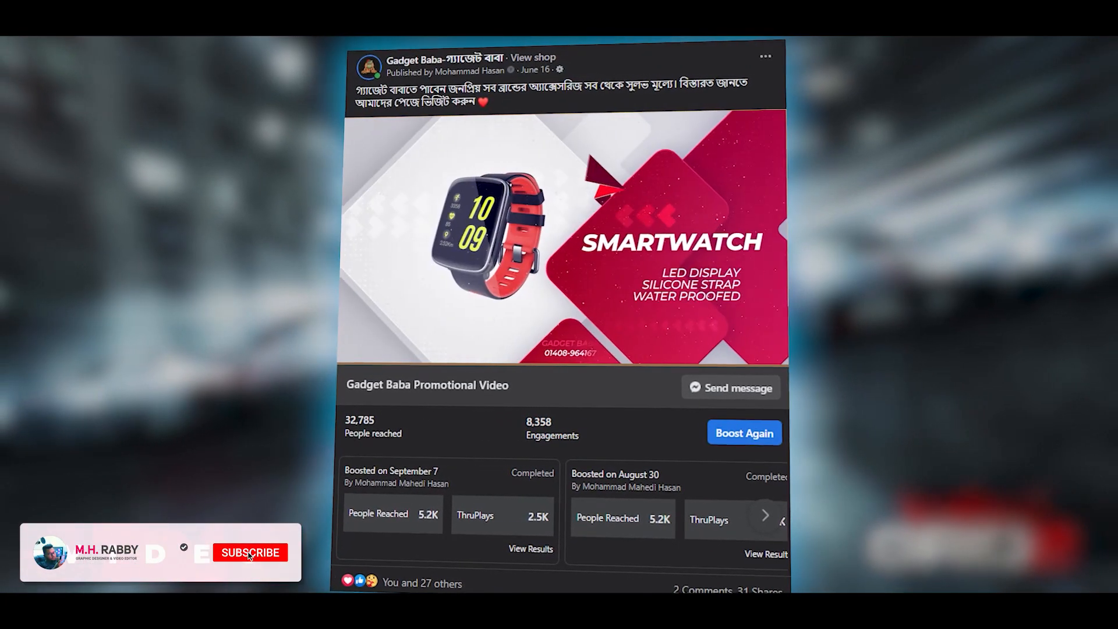
- Filter video templates to After Effects and pick the Soft Clean Logo template from the results
click(252, 552)
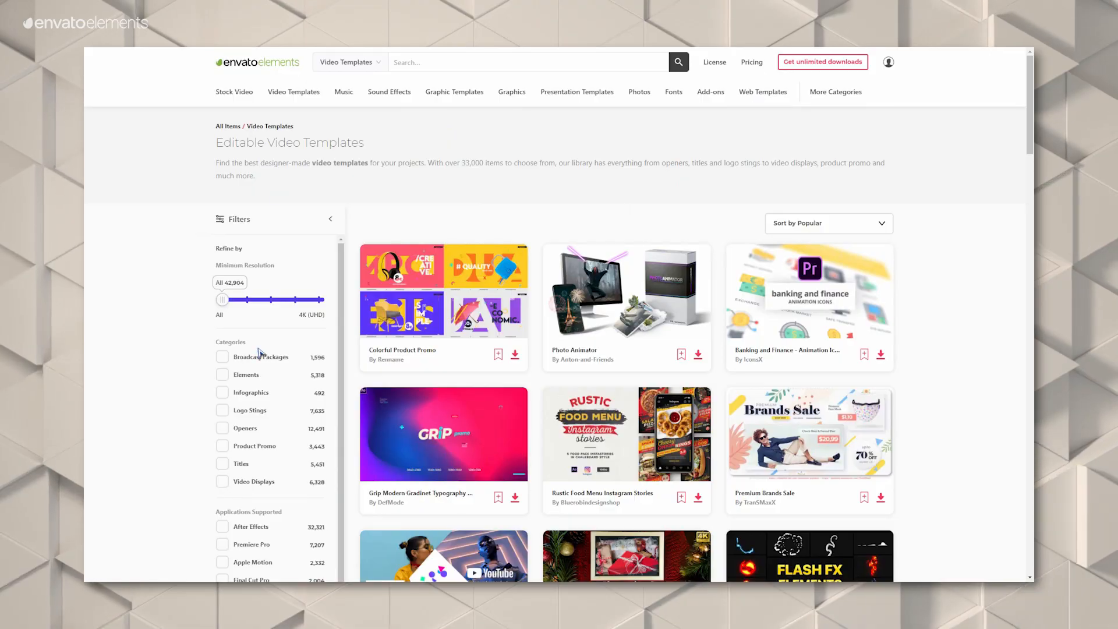
click(222, 526)
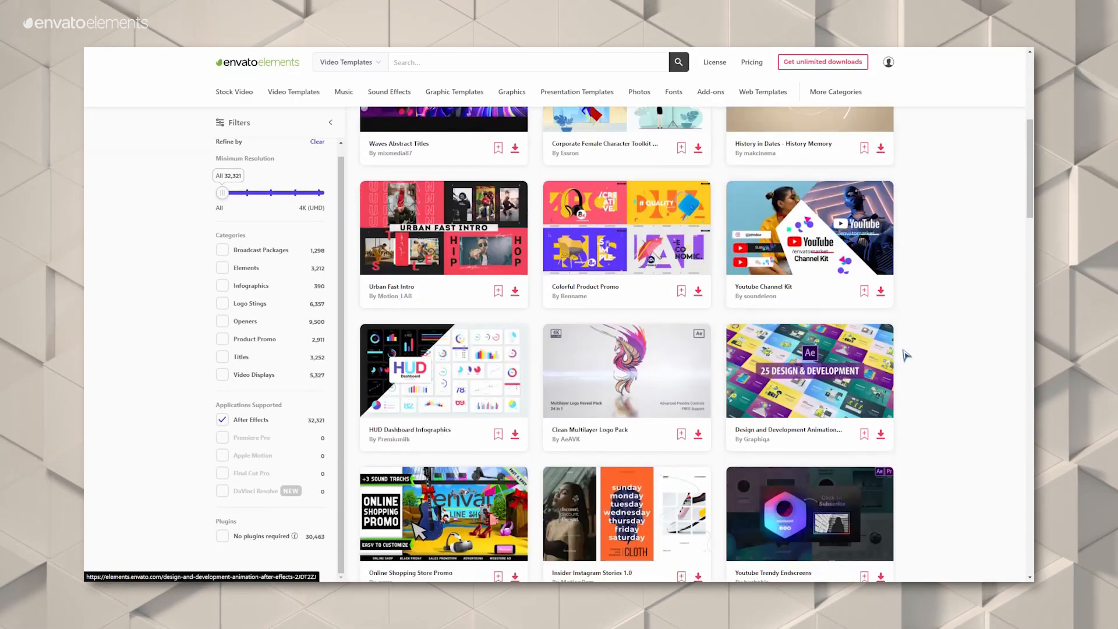
scroll(down, 3)
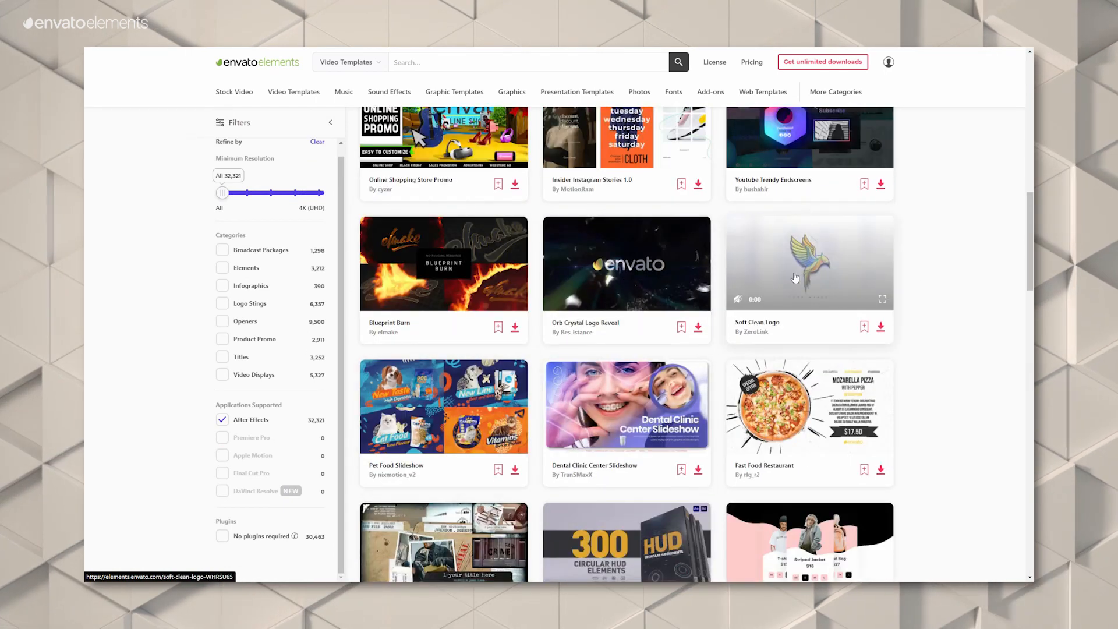
click(795, 277)
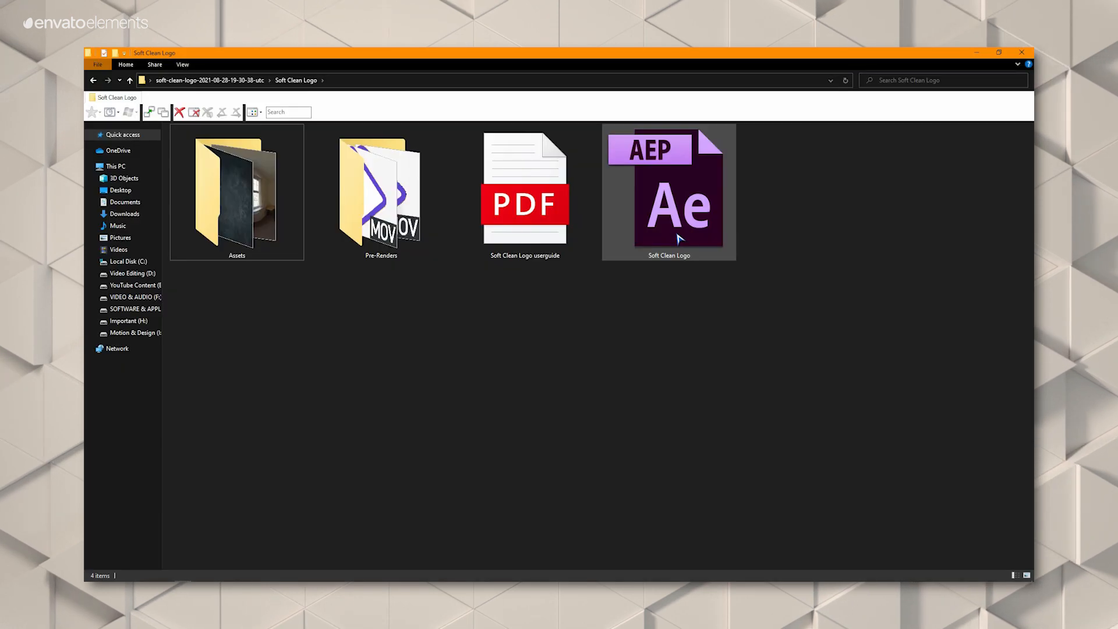
- Open the Soft Clean Logo .aep project from the downloaded template folder
double_click(670, 193)
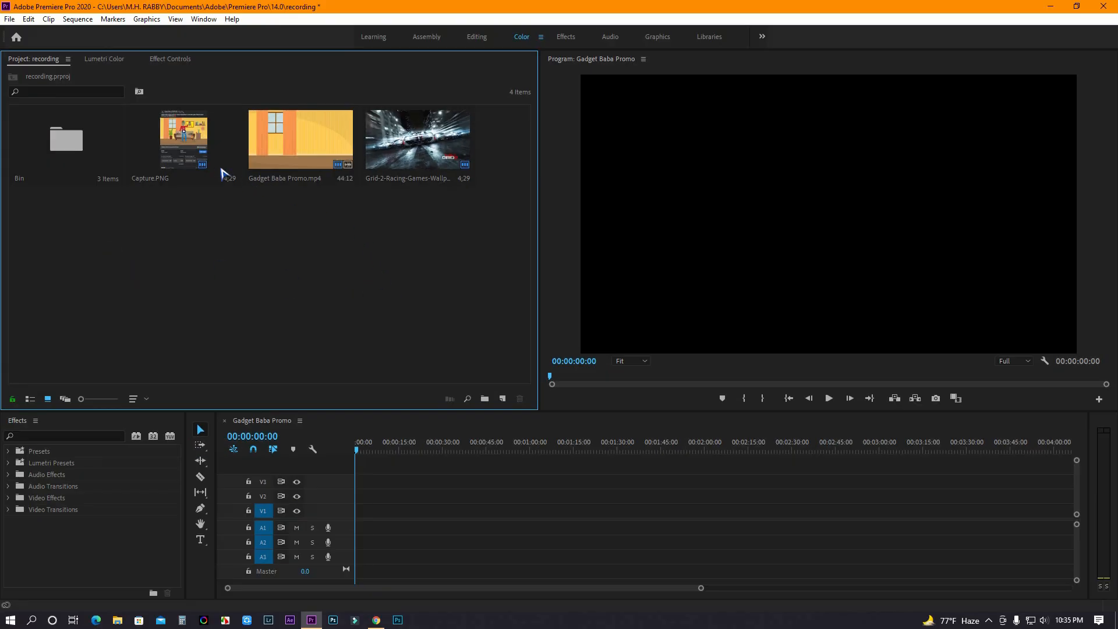
- Place the Facebook post screenshot on V2 and the racing wallpaper on V1 beneath it
click(184, 140)
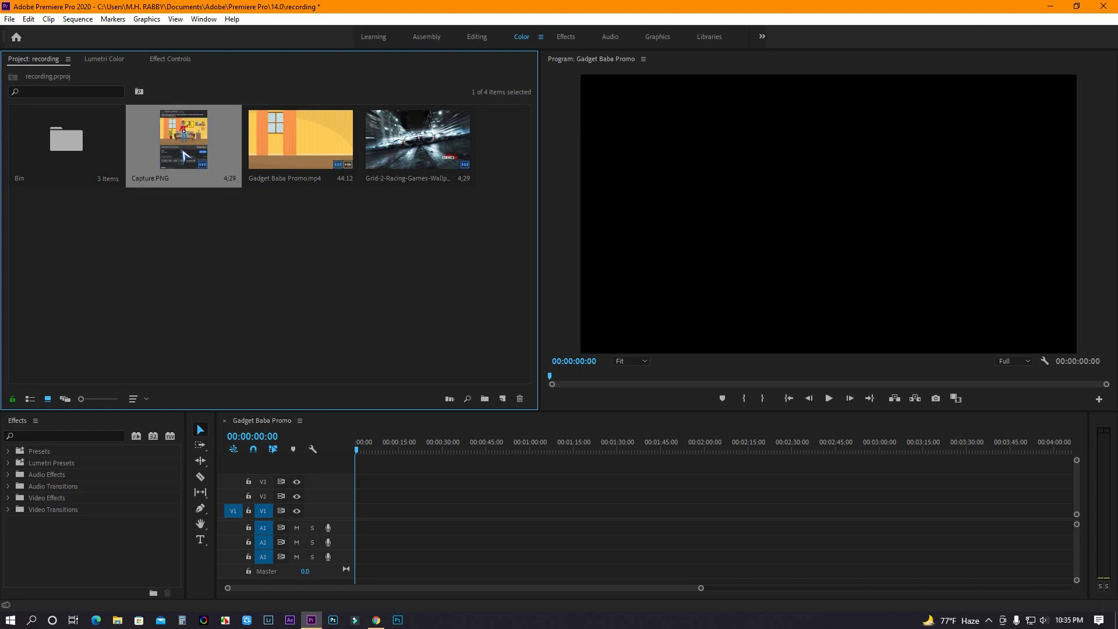
drag(183, 139, 367, 510)
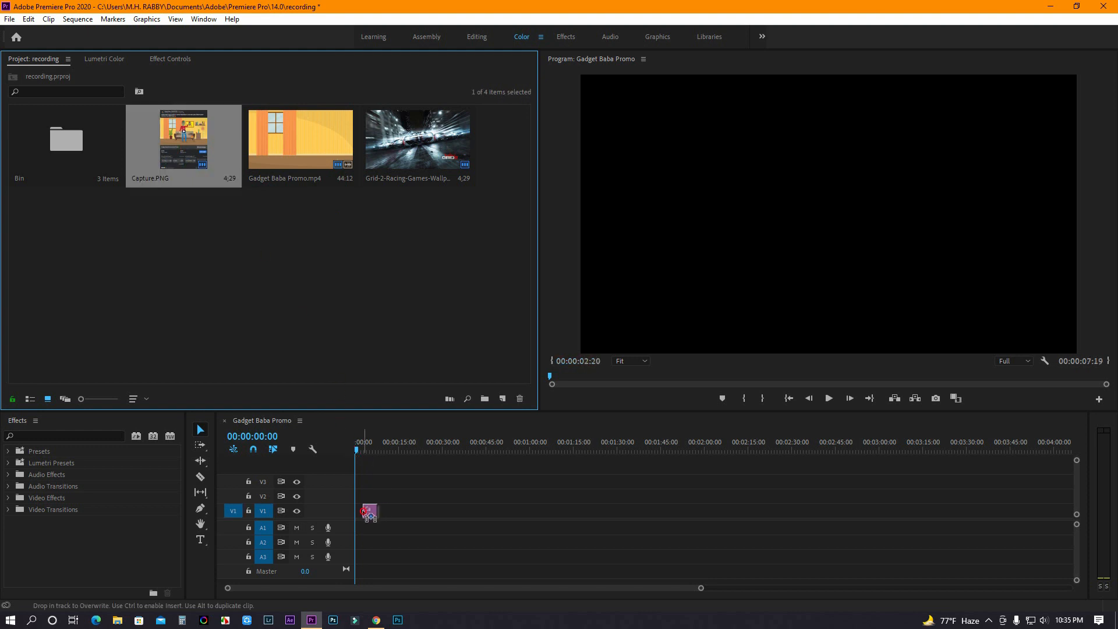
drag(373, 496, 393, 496)
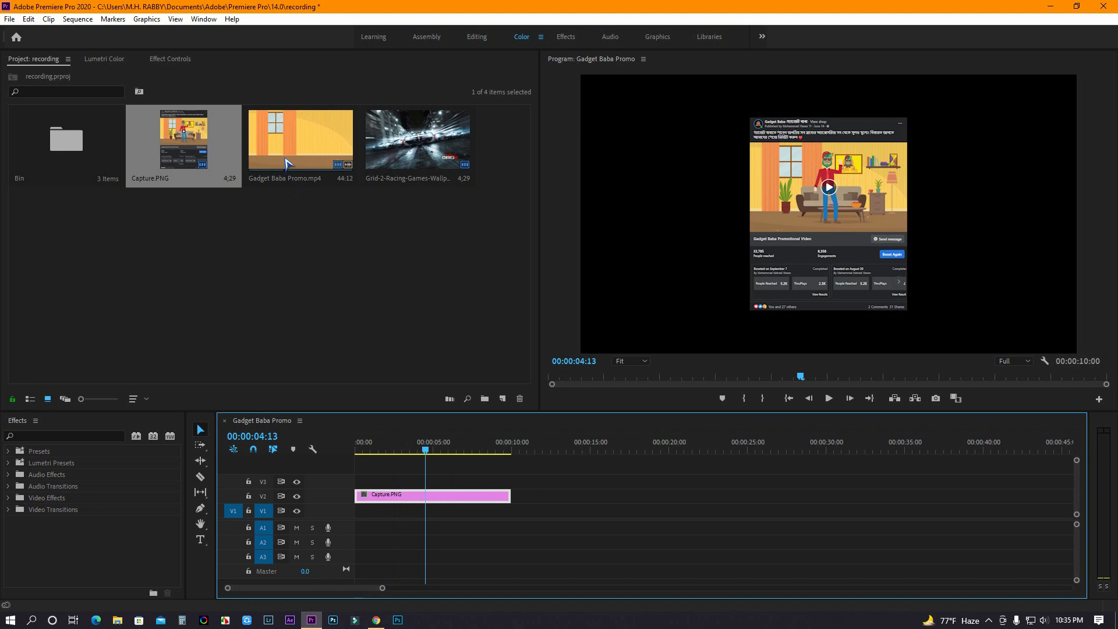
mouse_move(421, 157)
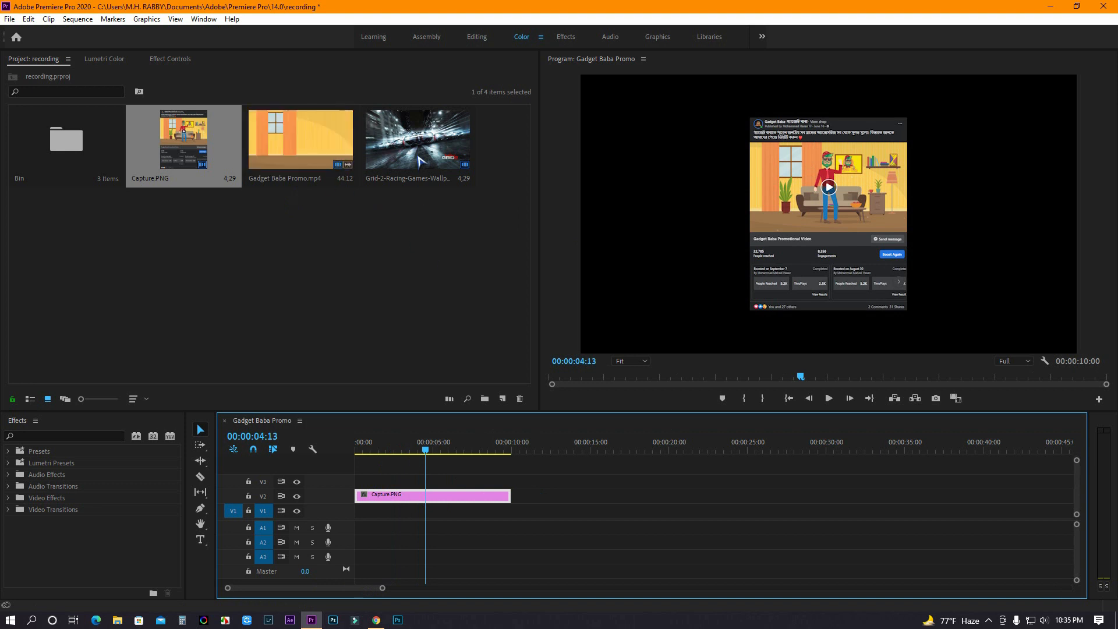
drag(417, 139, 396, 509)
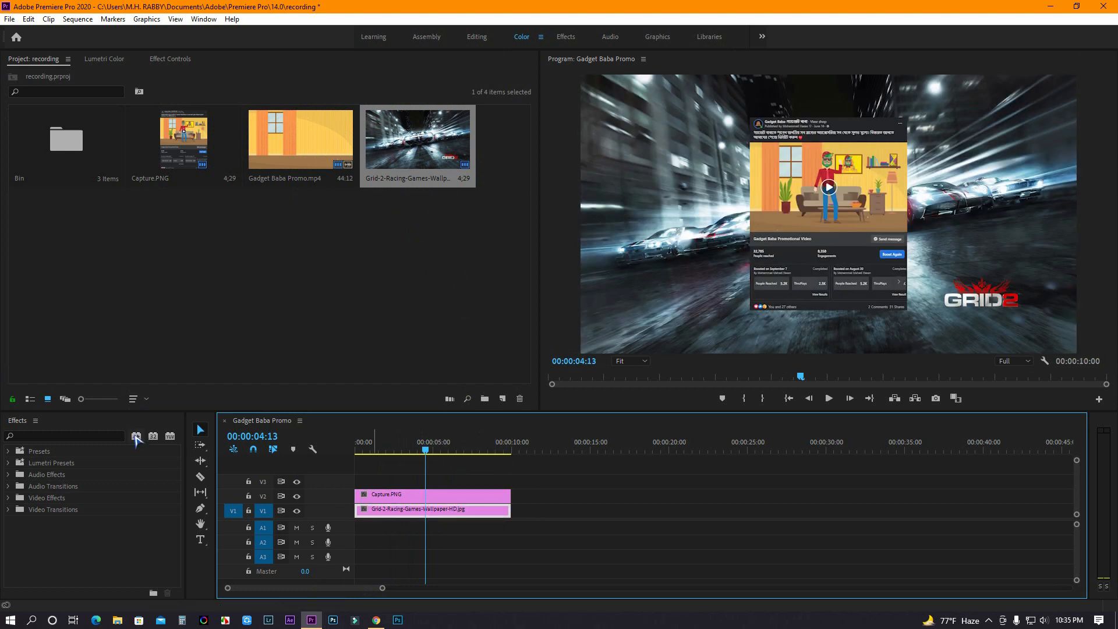
- Apply Gaussian Blur to the wallpaper with Repeat Edge Pixels on and Blurriness about 75
text(gaus)
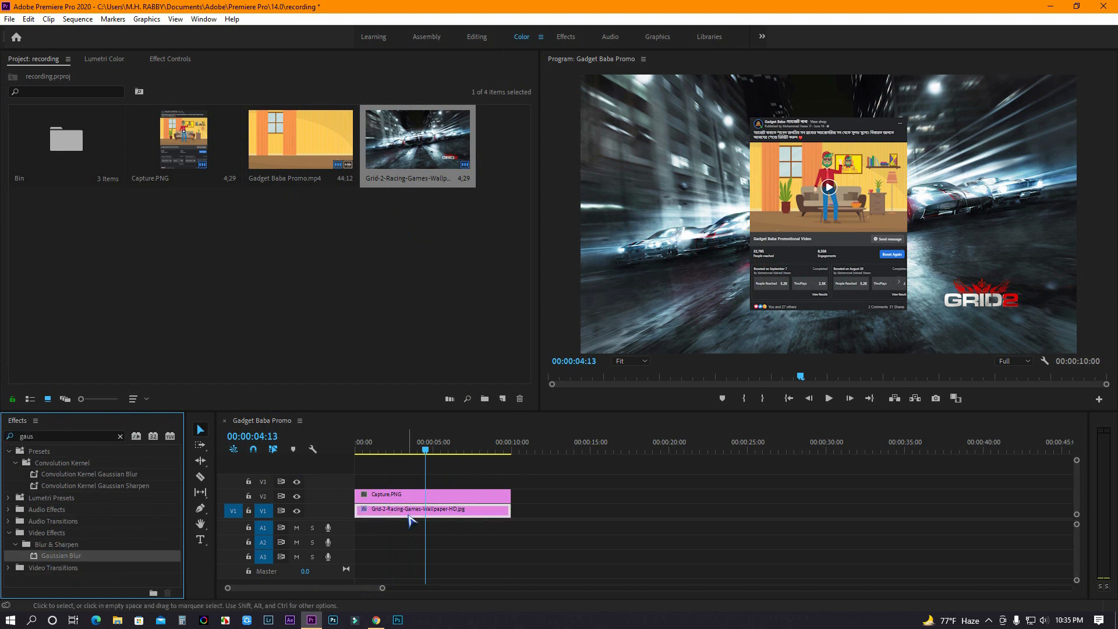
click(170, 58)
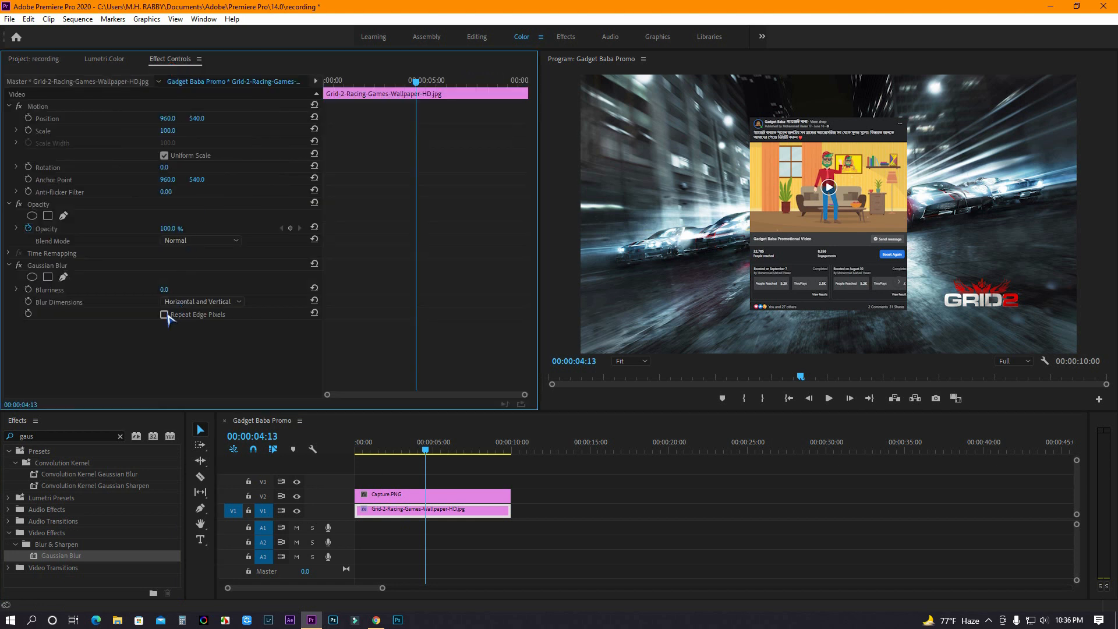
click(164, 314)
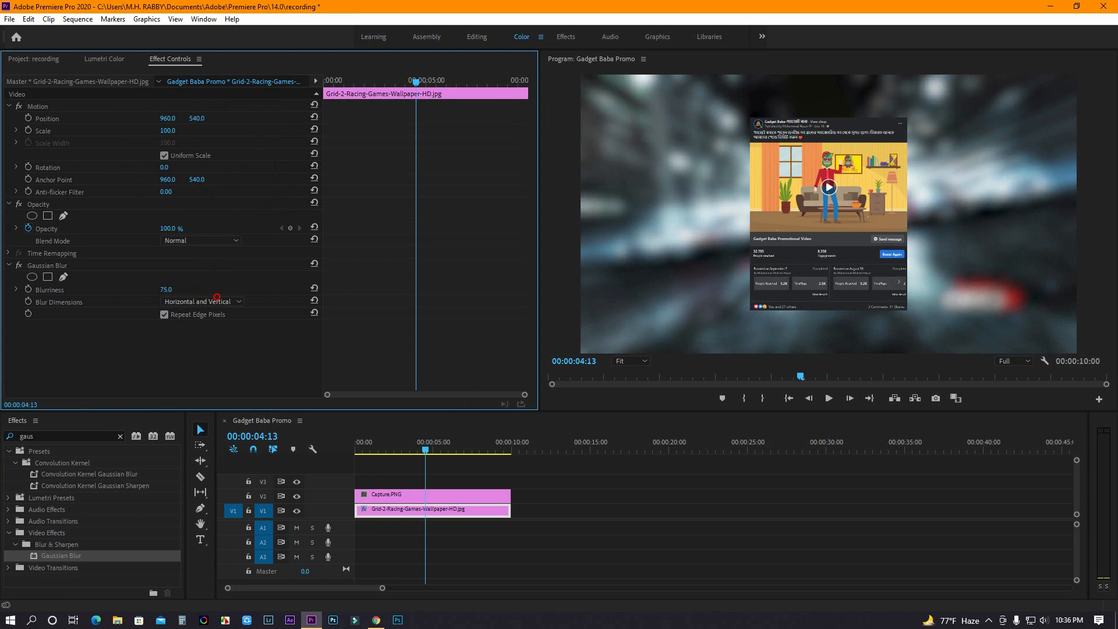
drag(166, 290, 172, 290)
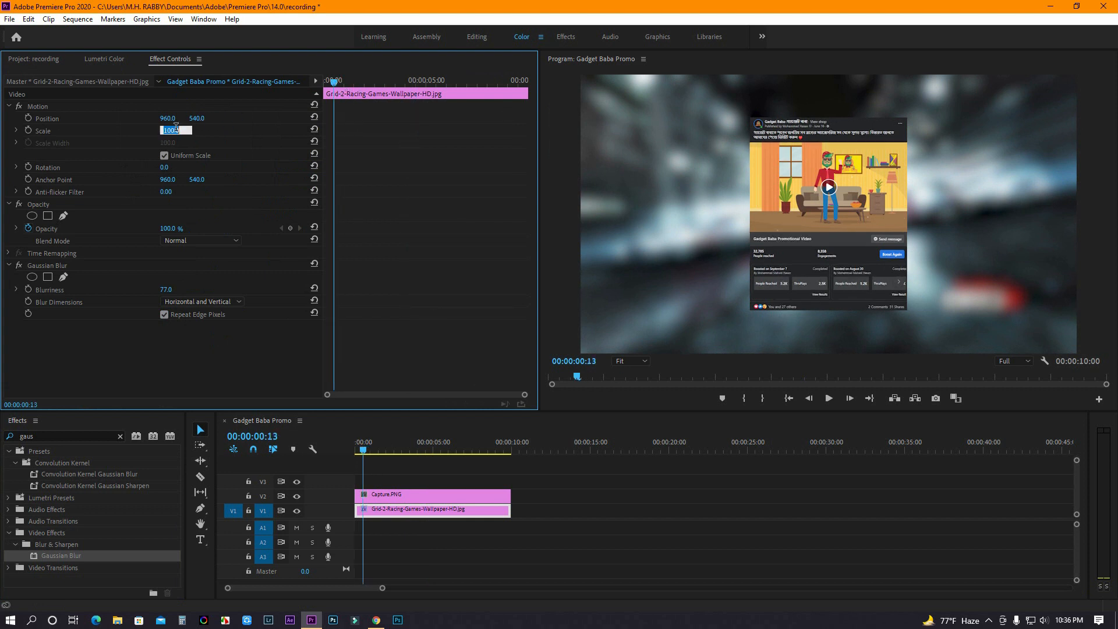
- Keyframe the wallpaper's Scale from 150 at the start down to 100, then review from the beginning
text(1)
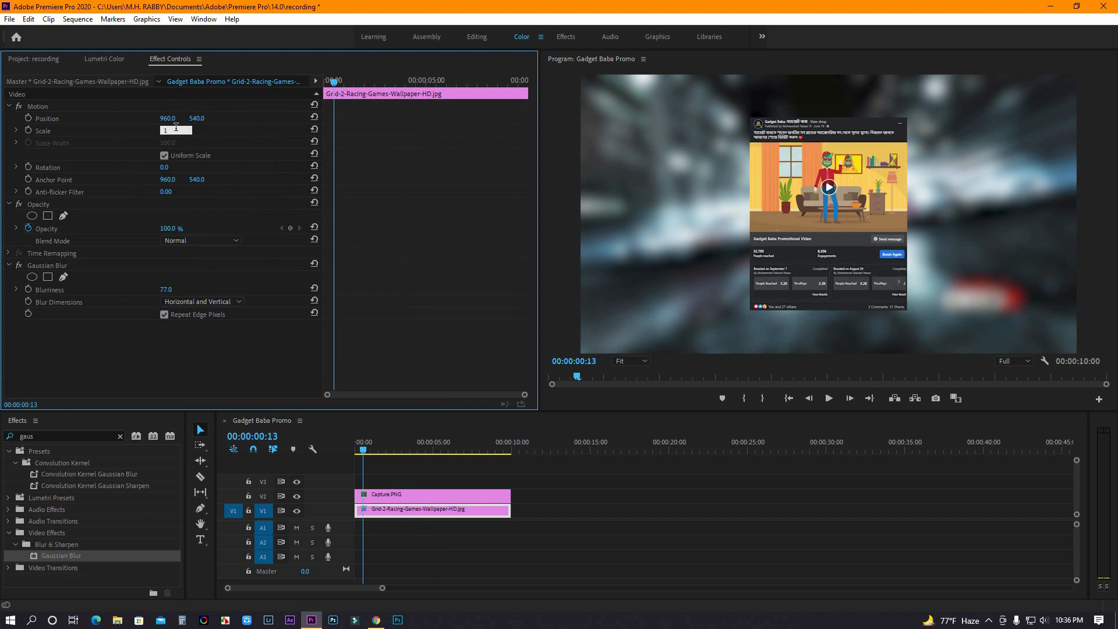
text(150.0)
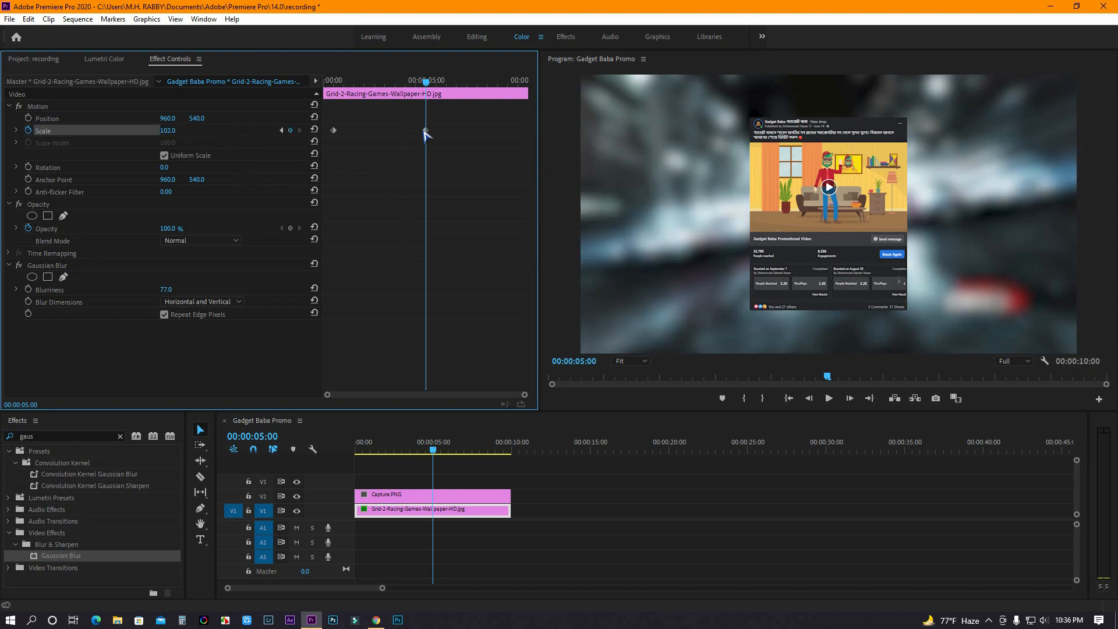
mouse_move(439, 130)
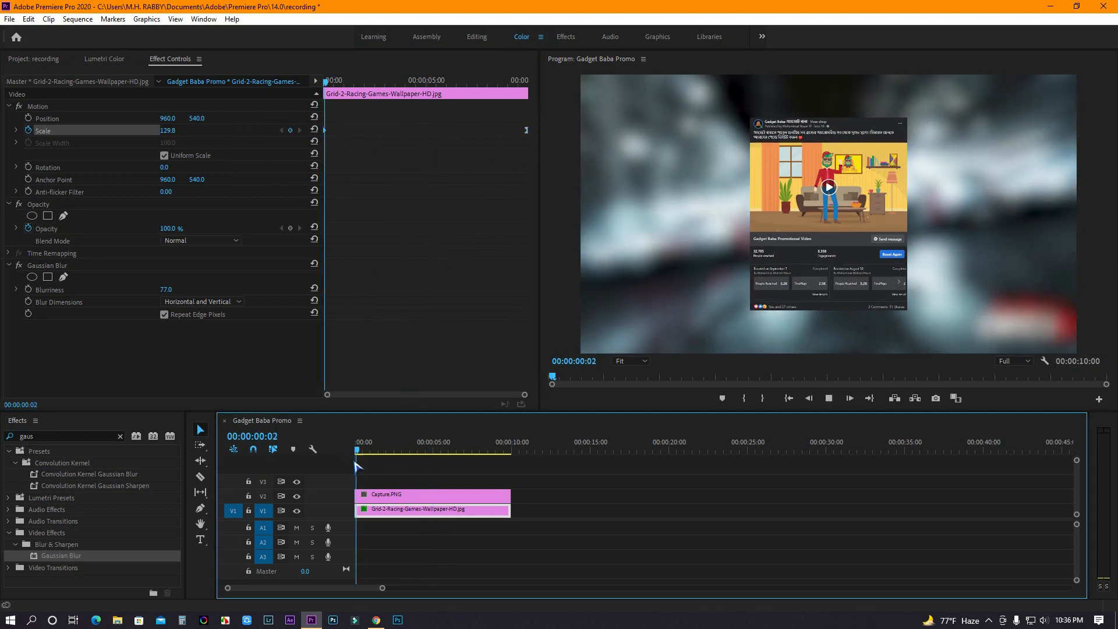
click(387, 449)
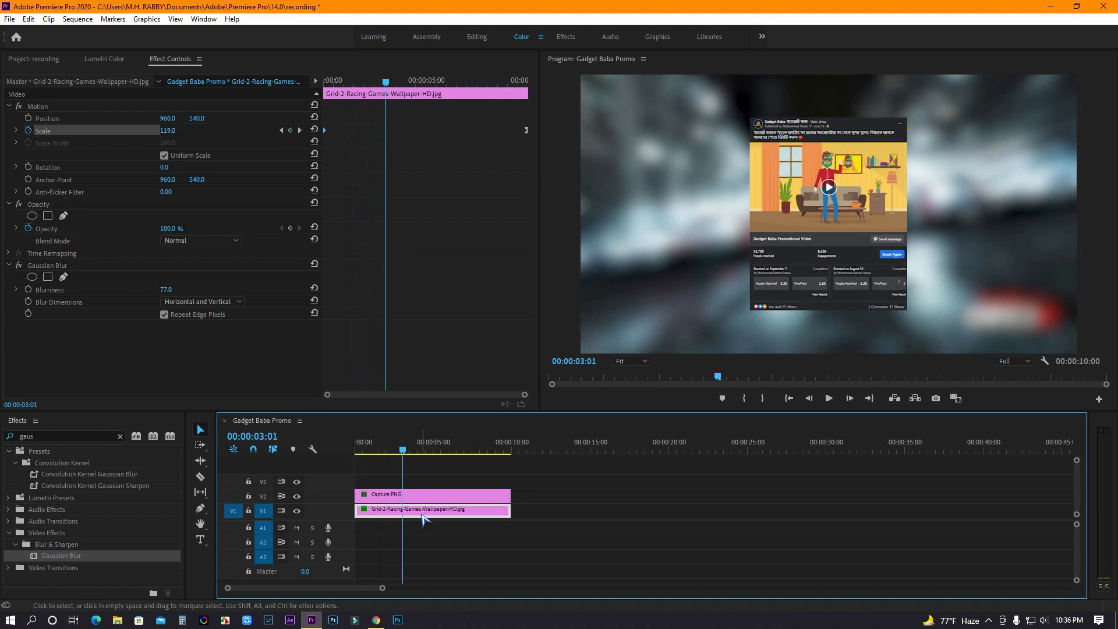
click(431, 494)
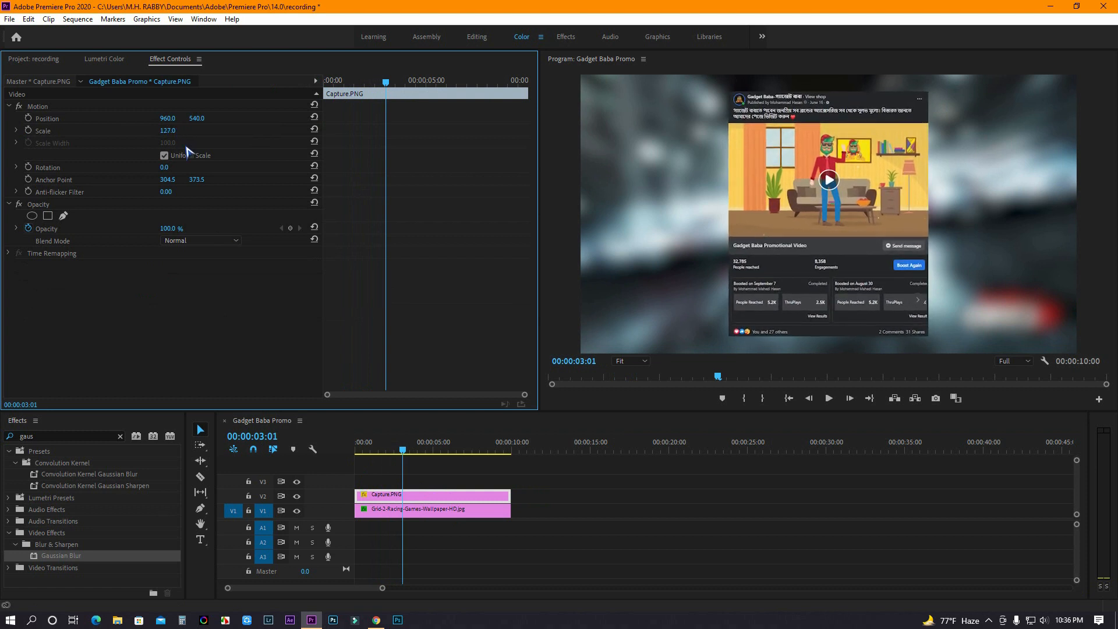
mouse_move(196, 114)
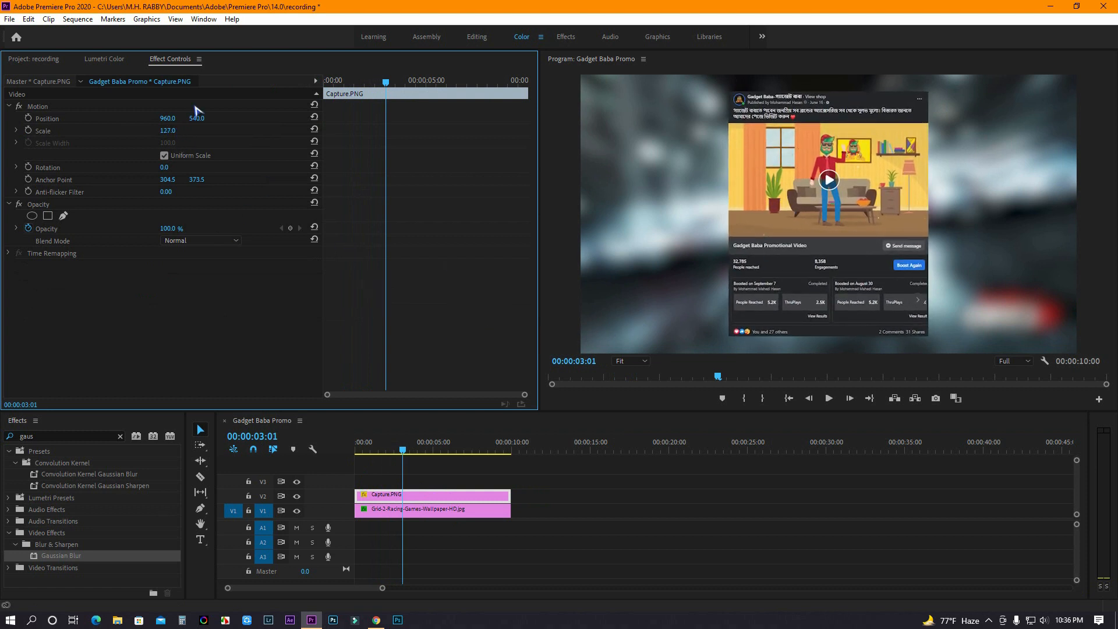
- Put the Gadget Baba Promo video on V3, scaled to about 40 and positioned over the post's picture area
click(35, 58)
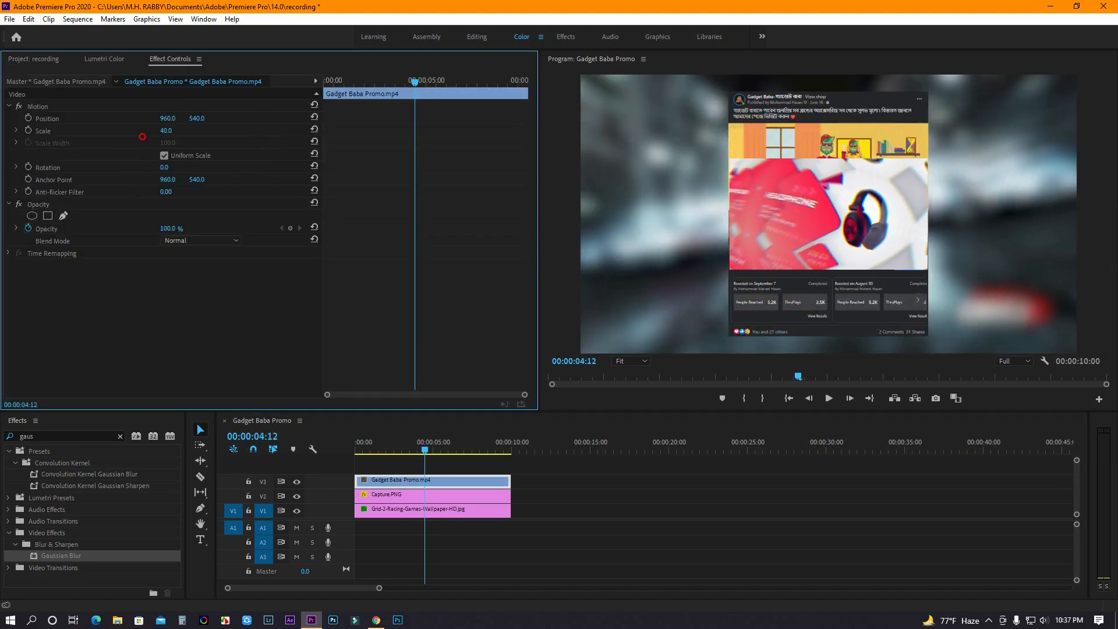
click(169, 131)
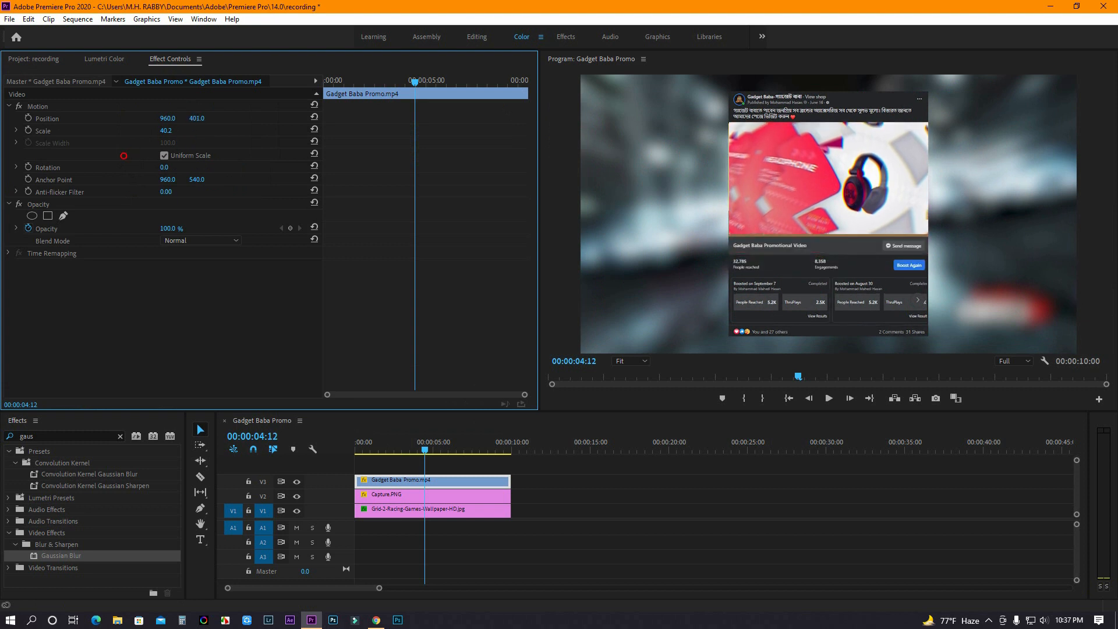
click(375, 447)
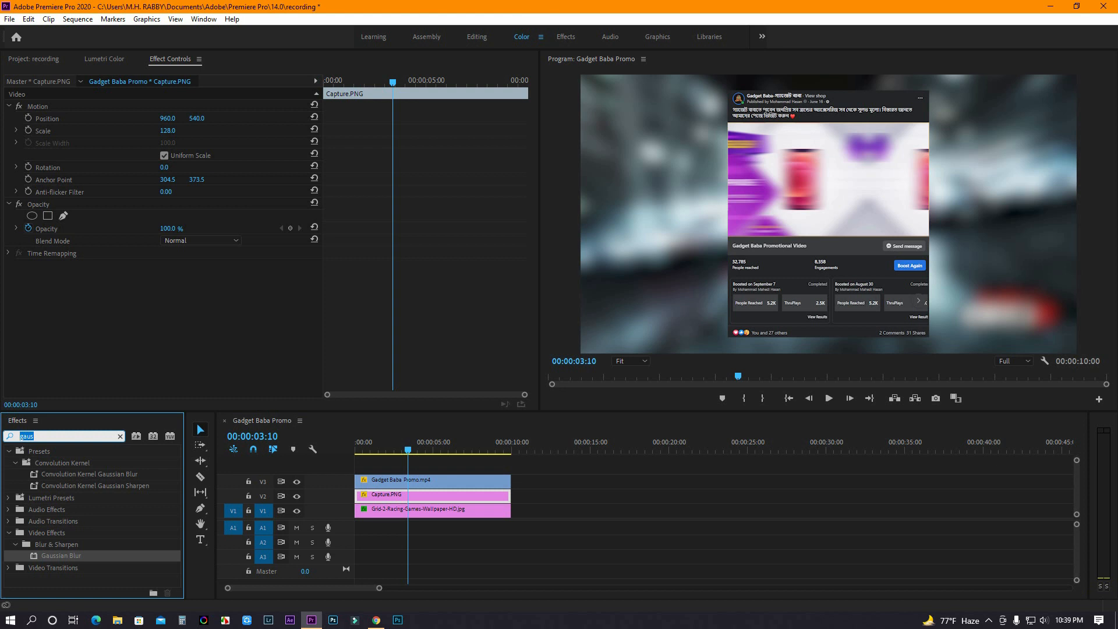
- Apply the Perspective Drop Shadow effect to the Capture.PNG screenshot clip
text(drop)
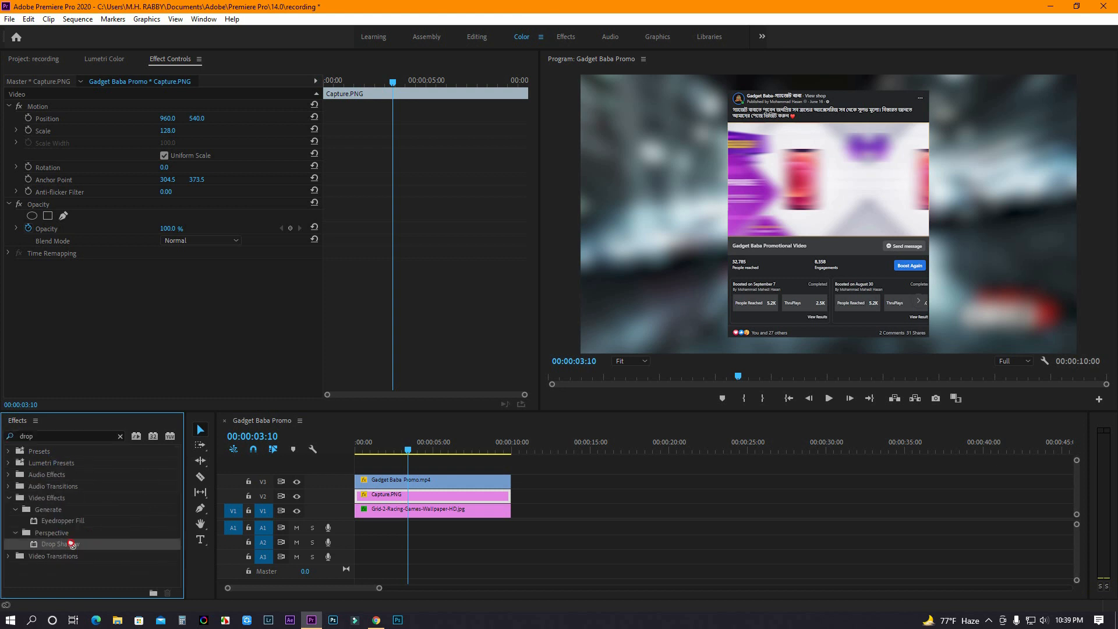
drag(60, 544, 413, 494)
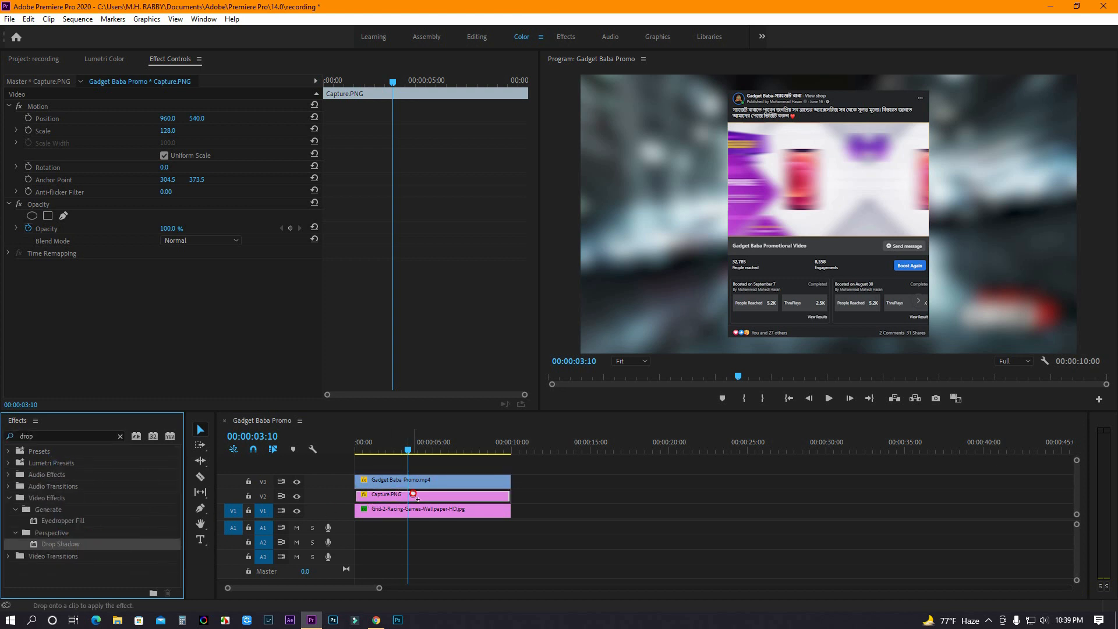
click(165, 290)
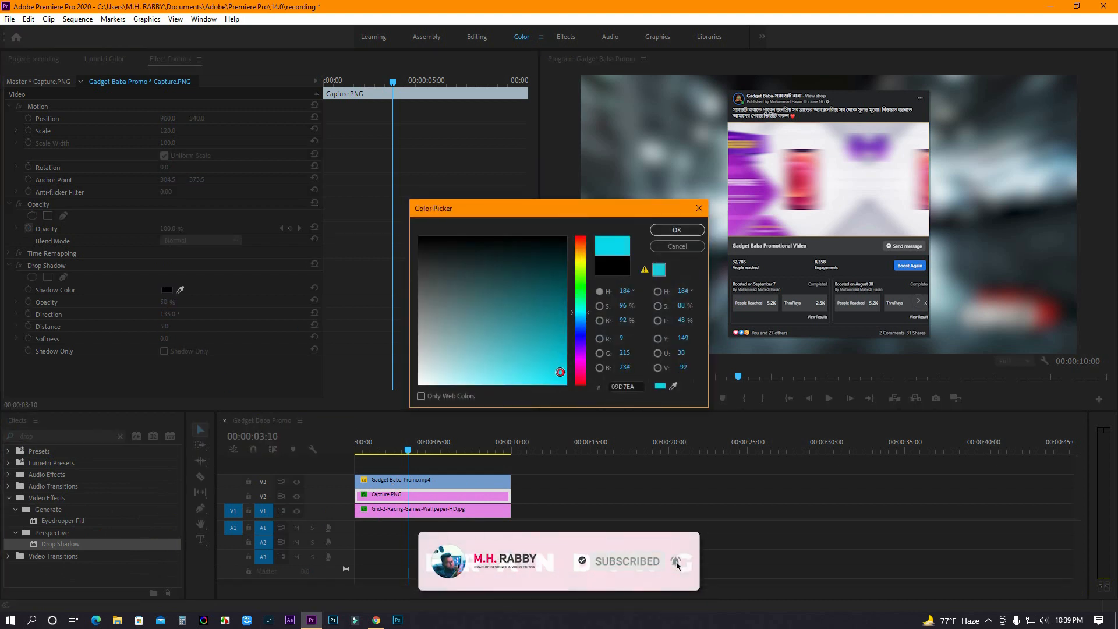
- Confirm the cyan #09D7EA shadow colour for the screenshot's glowing drop shadow
click(677, 229)
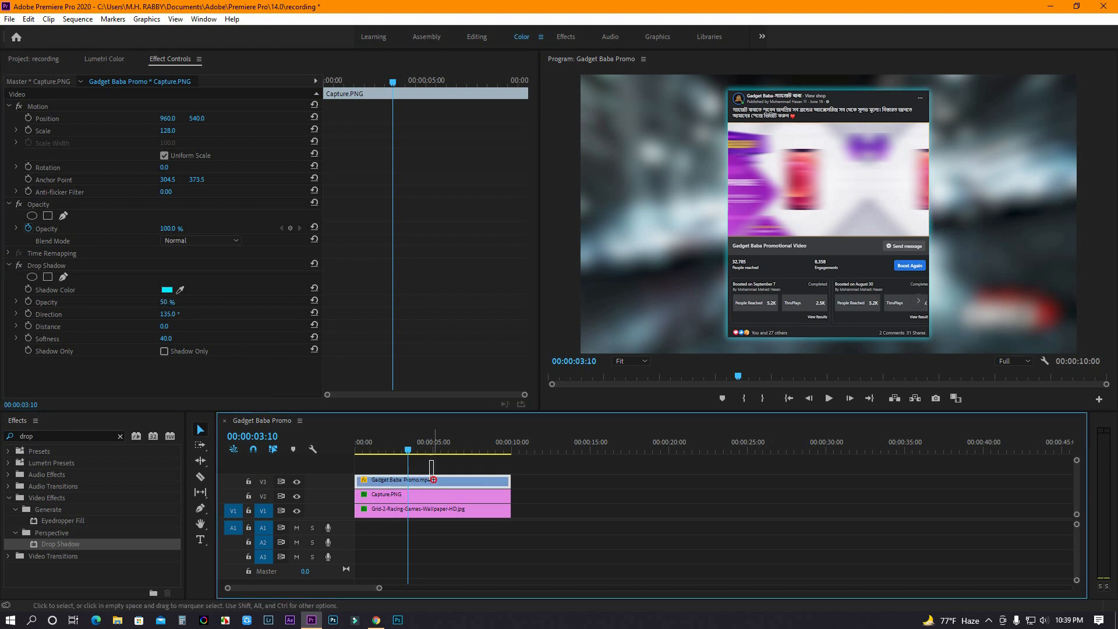
- Nest the promo video and screenshot clips as Nested Sequence 02 and select it
right_click(431, 494)
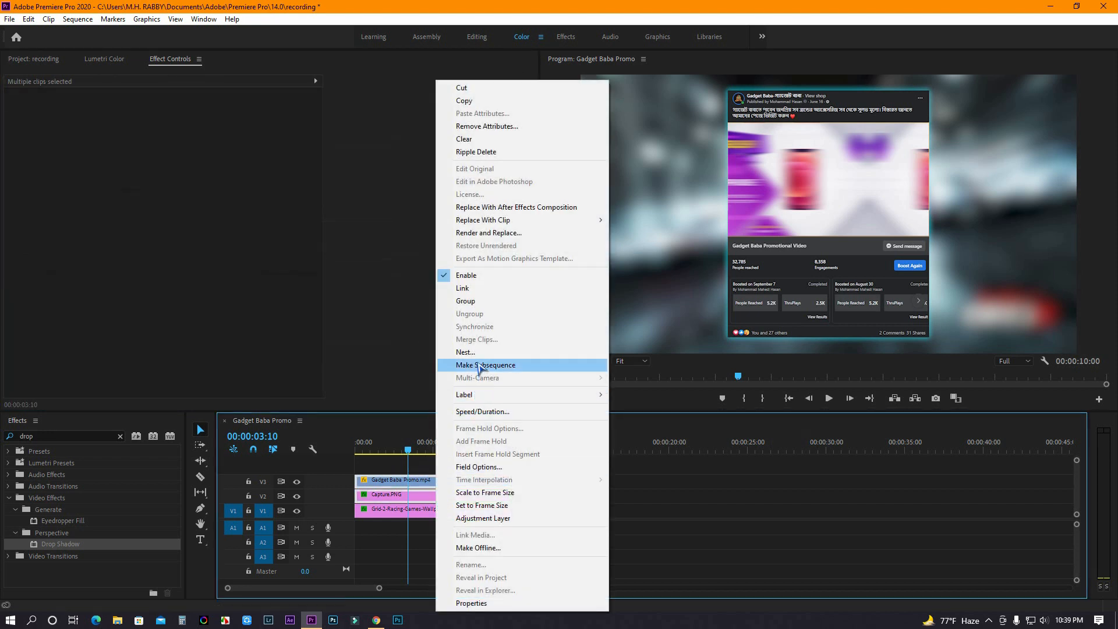
click(484, 365)
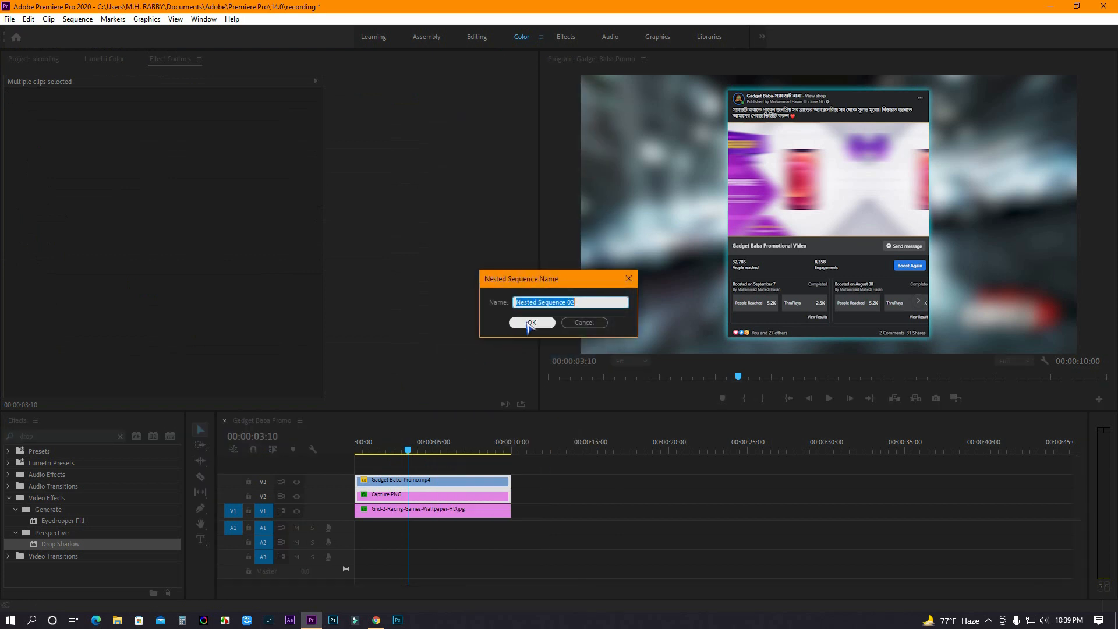
click(531, 323)
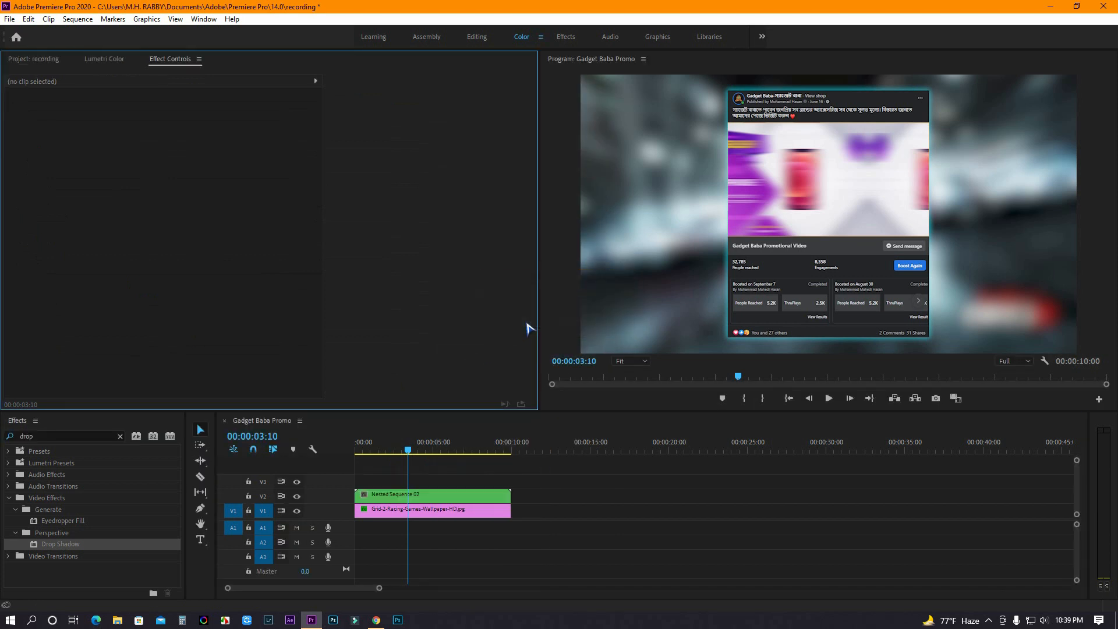
click(432, 493)
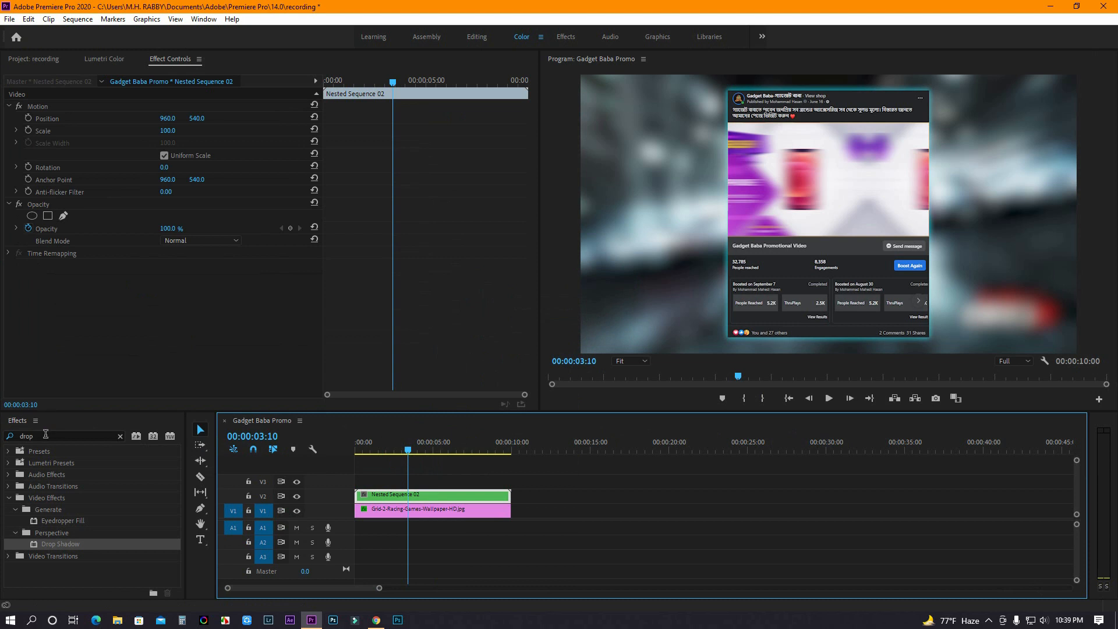
- Apply Basic 3D to the nested clip with Show Specular Highlight enabled
triple_click(25, 435)
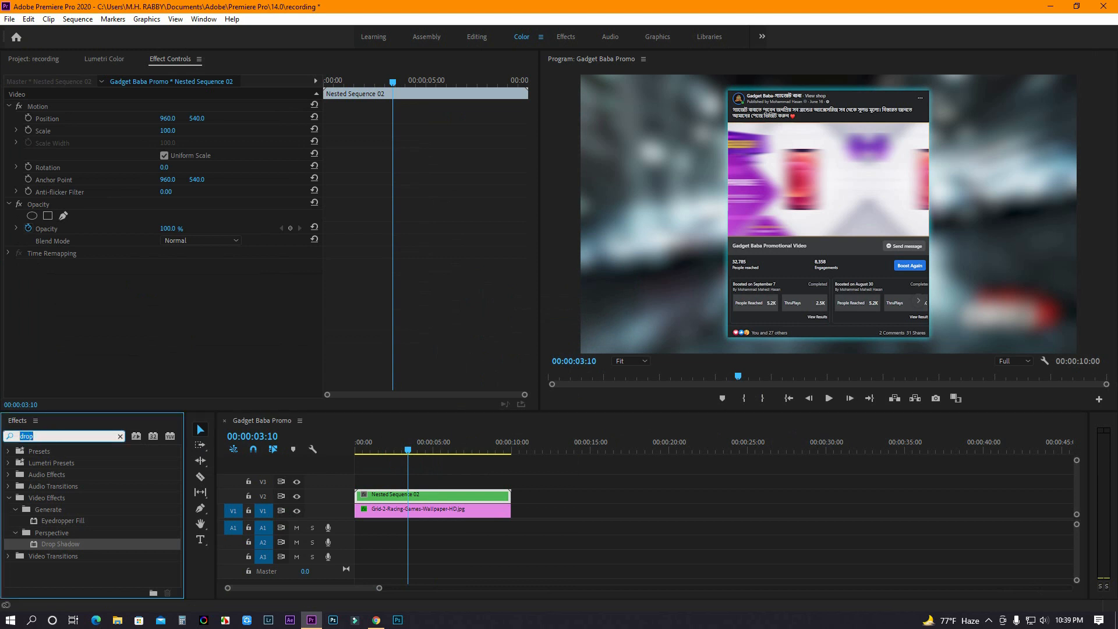
text(basic)
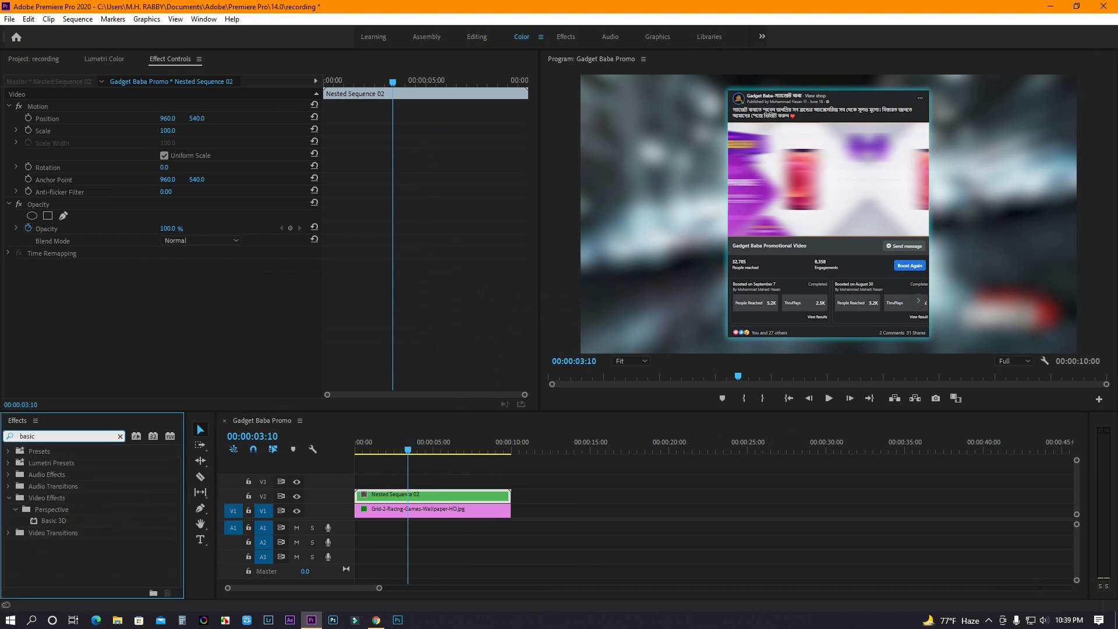
drag(53, 519, 380, 494)
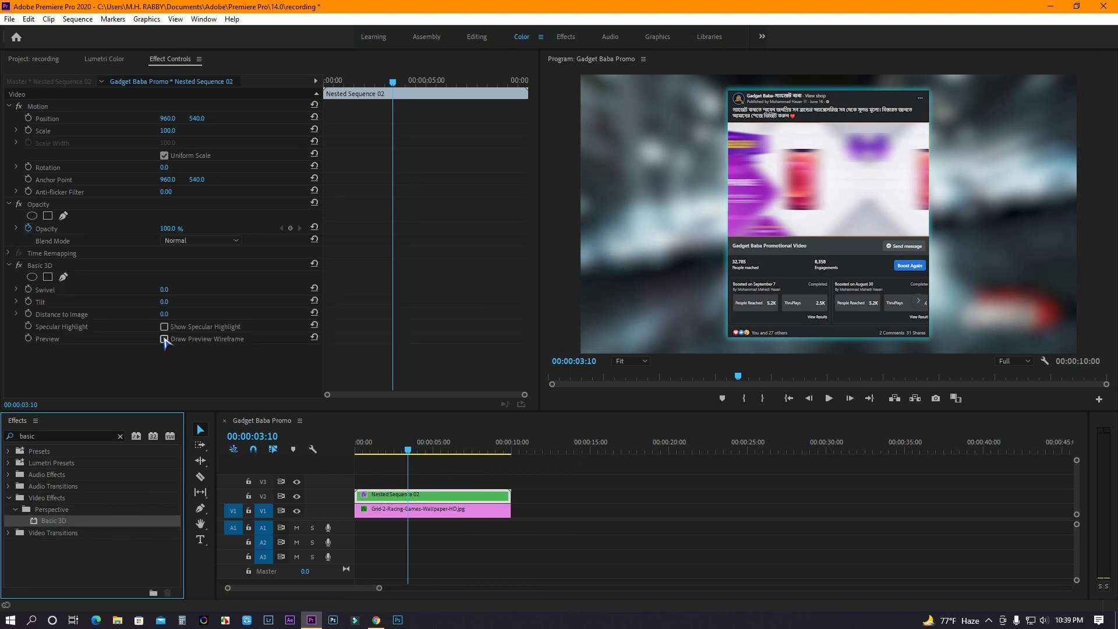
click(163, 326)
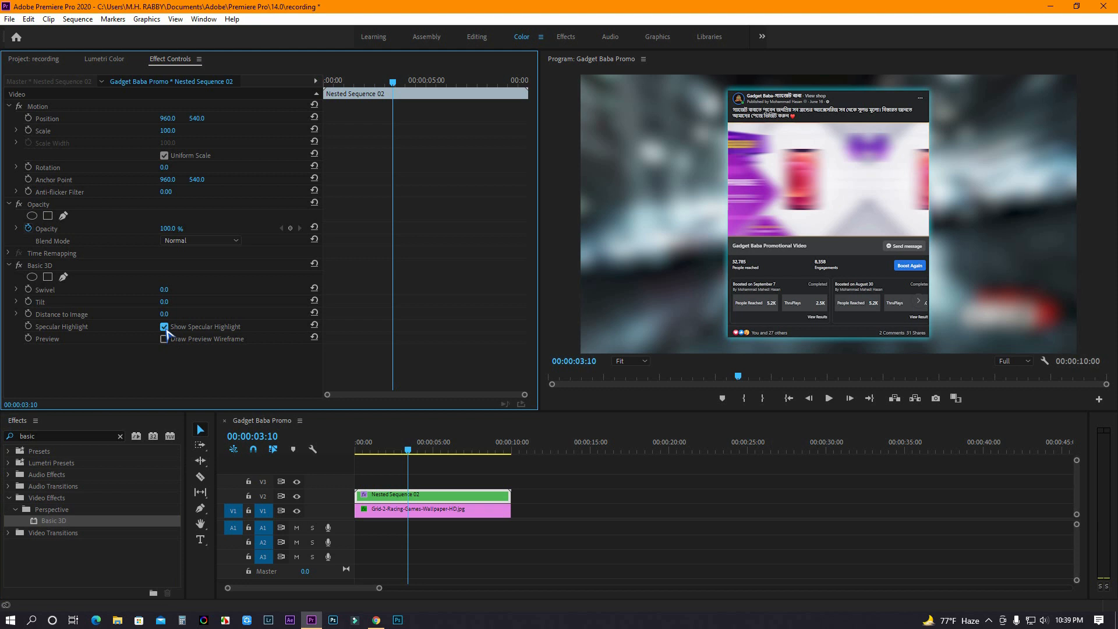
- Set Basic 3D swivel to -35, tilt to -5 and distance to image to 1
drag(164, 290, 177, 290)
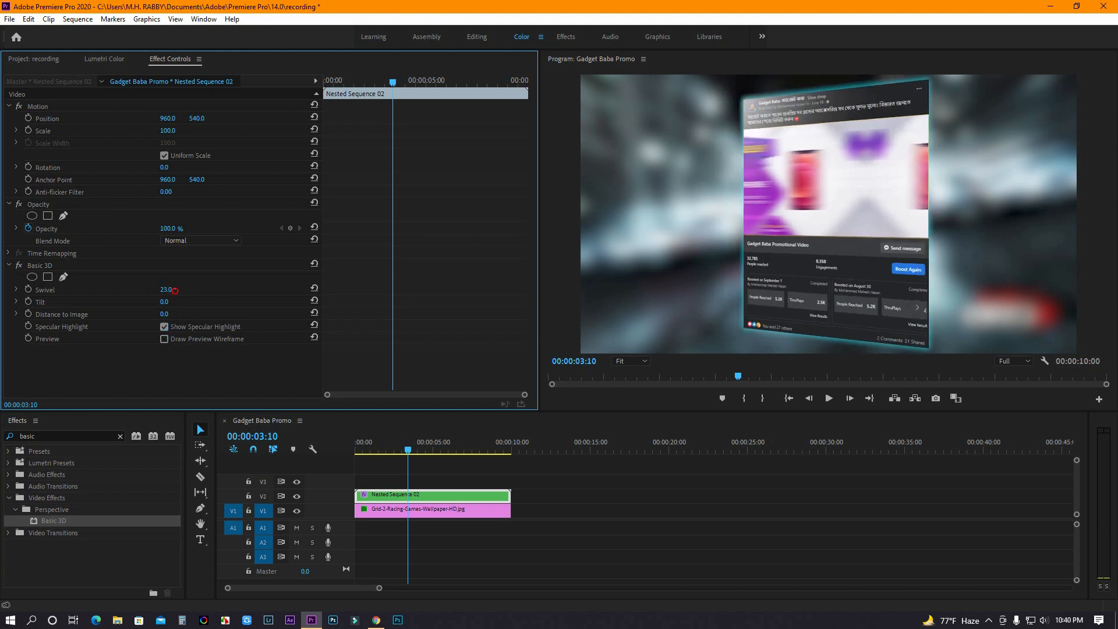
drag(168, 289, 171, 289)
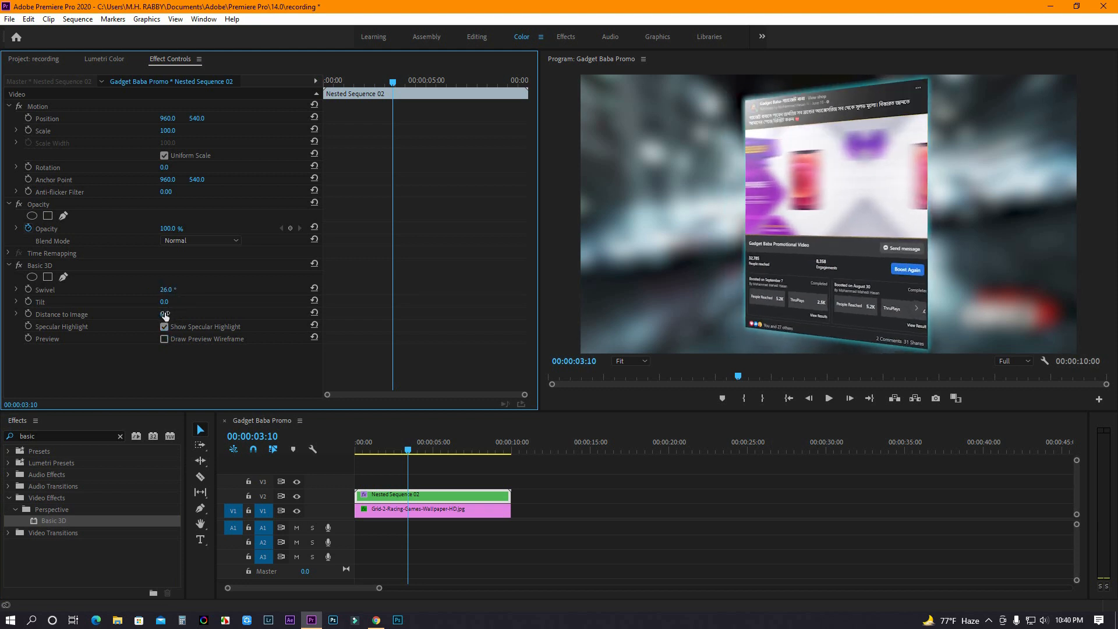
drag(165, 314, 208, 314)
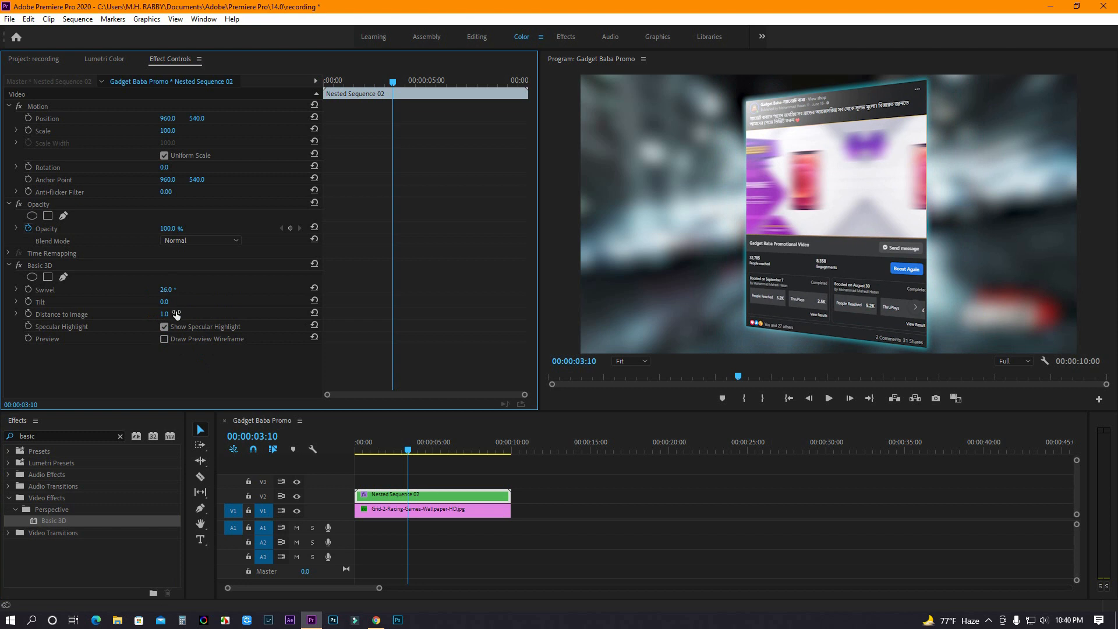
drag(164, 301, 185, 301)
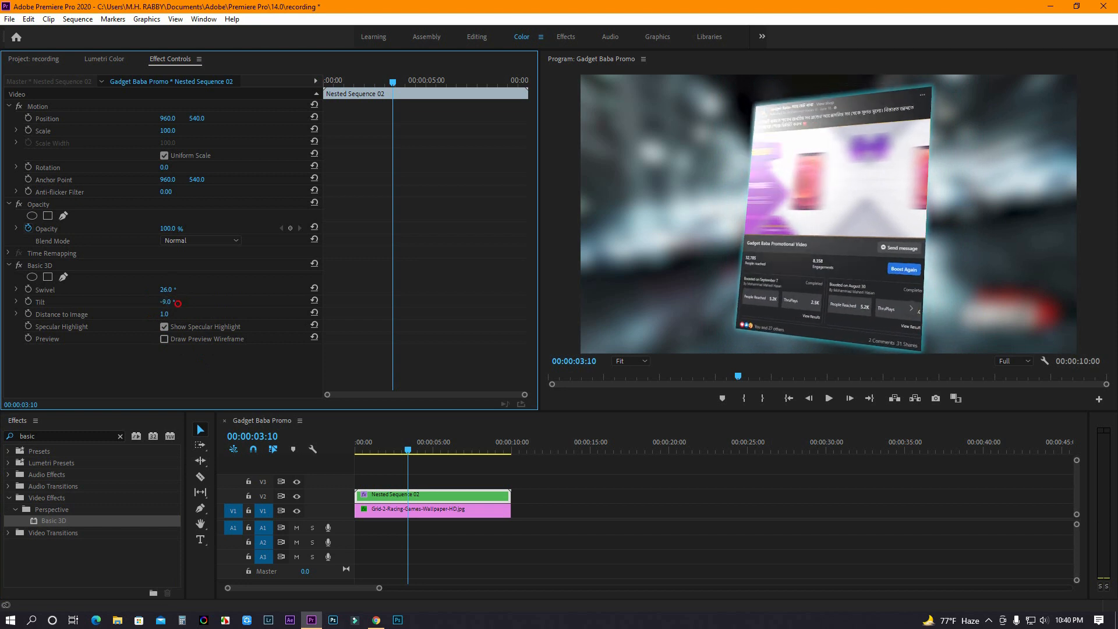
drag(166, 302, 178, 302)
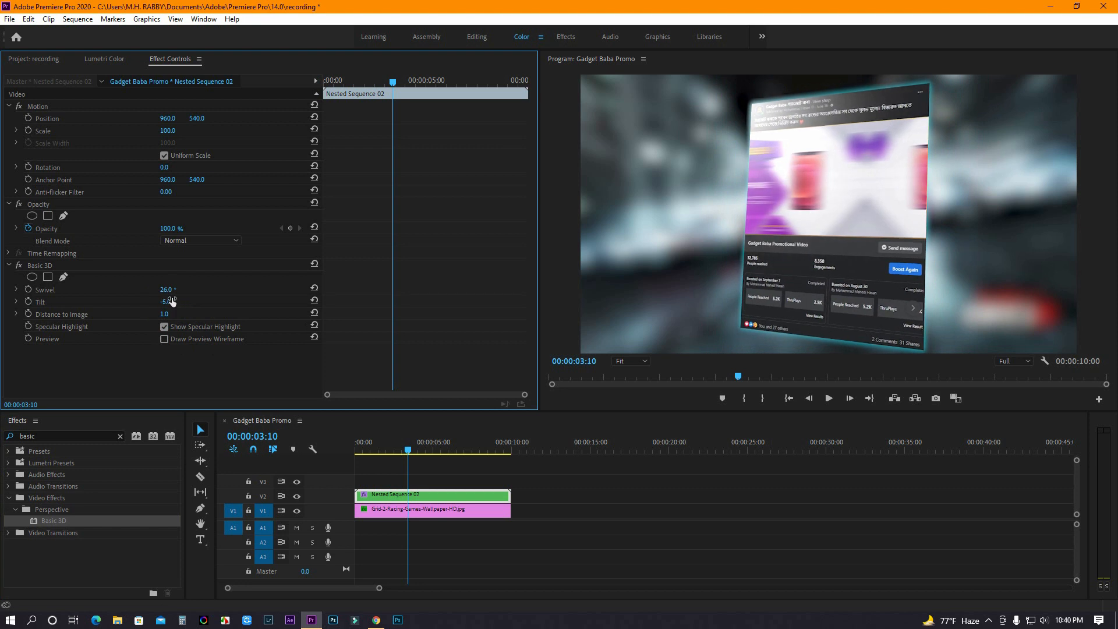
drag(164, 289, 179, 289)
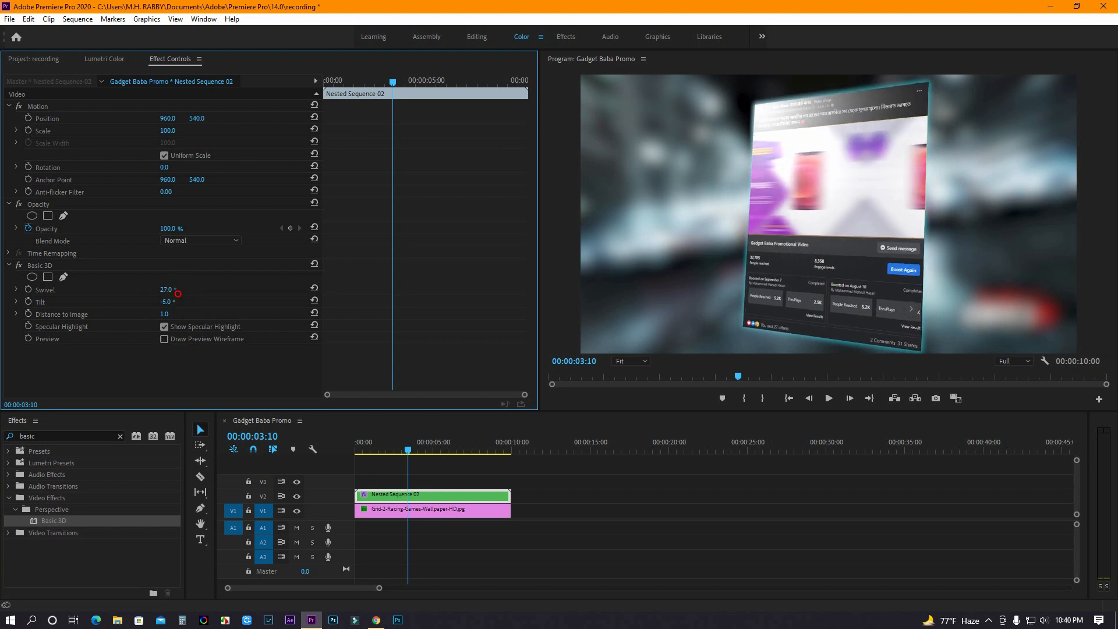
drag(167, 292, 142, 297)
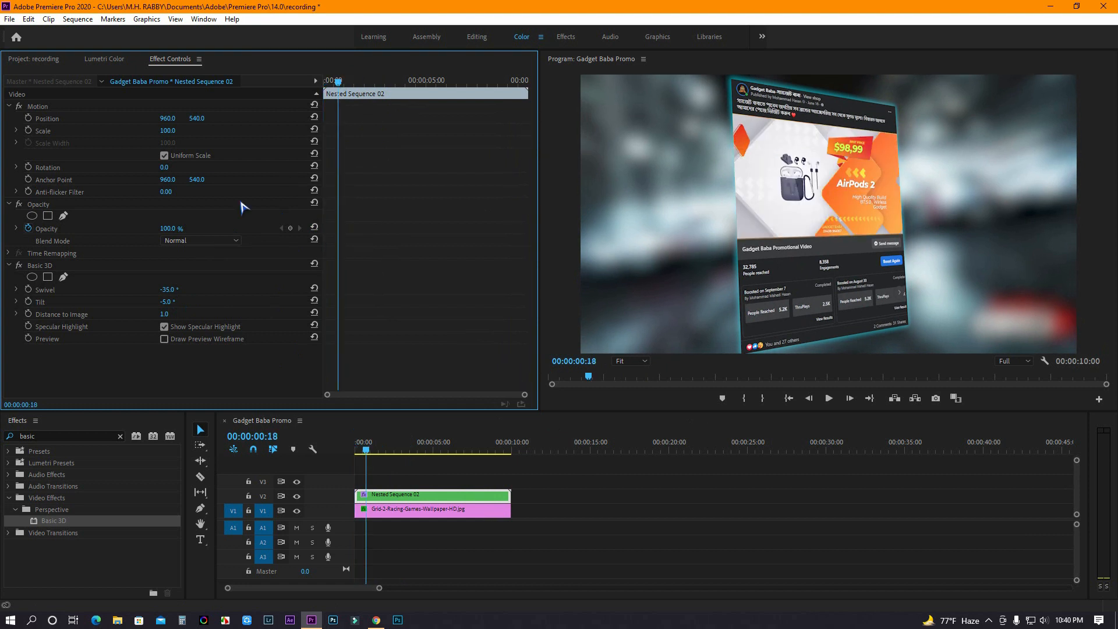
mouse_move(266, 268)
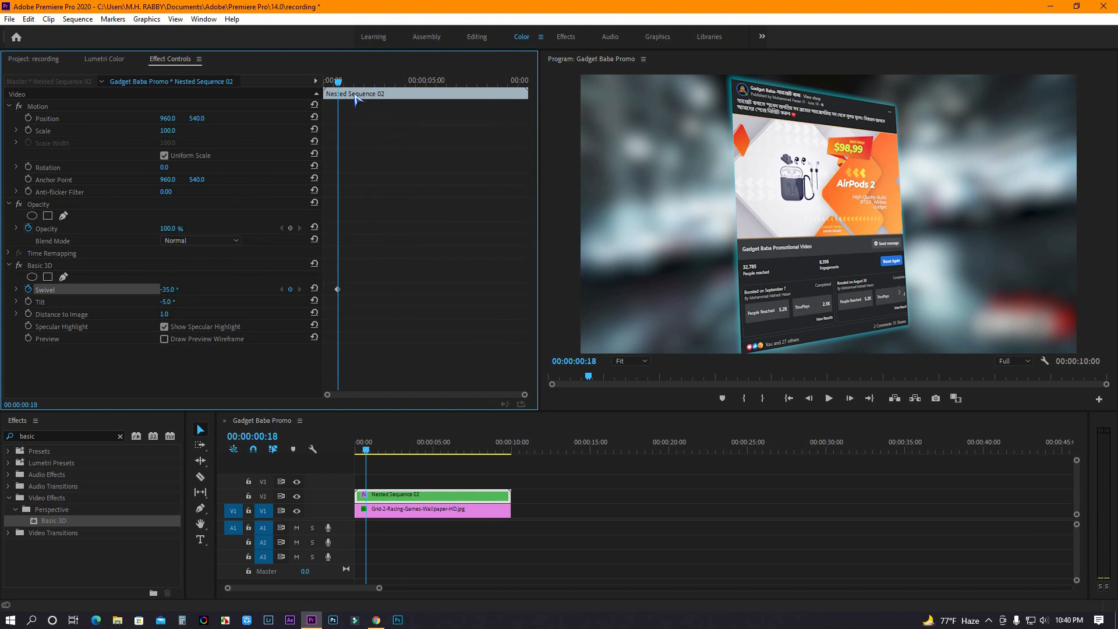
- At about 6:23 set a second Swivel keyframe of 45 degrees and inspect its keyframe options
click(464, 443)
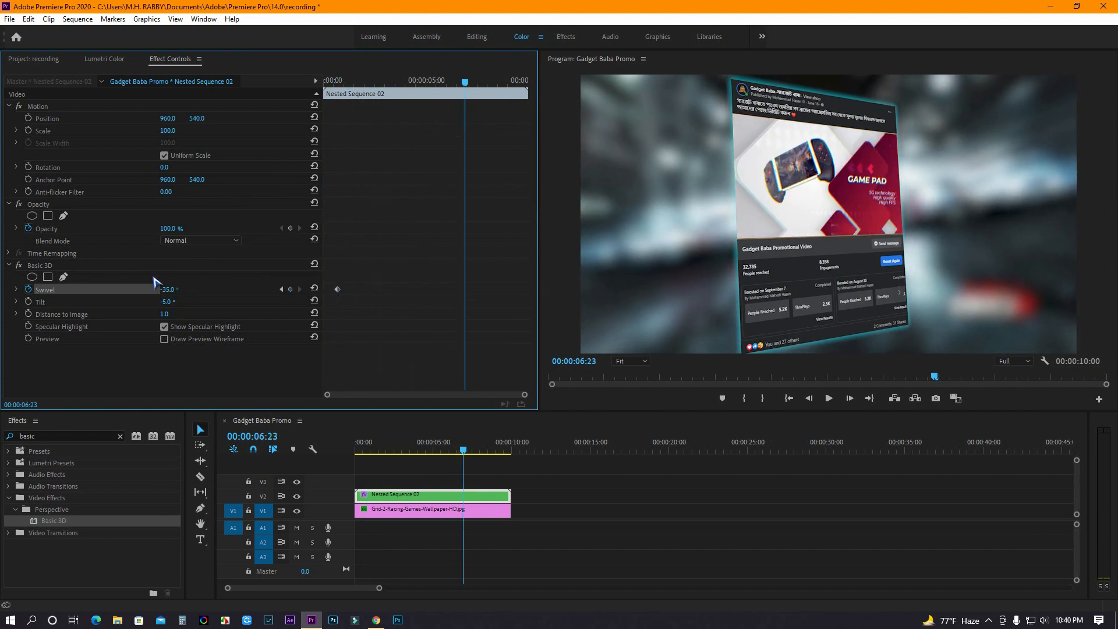
drag(169, 289, 229, 289)
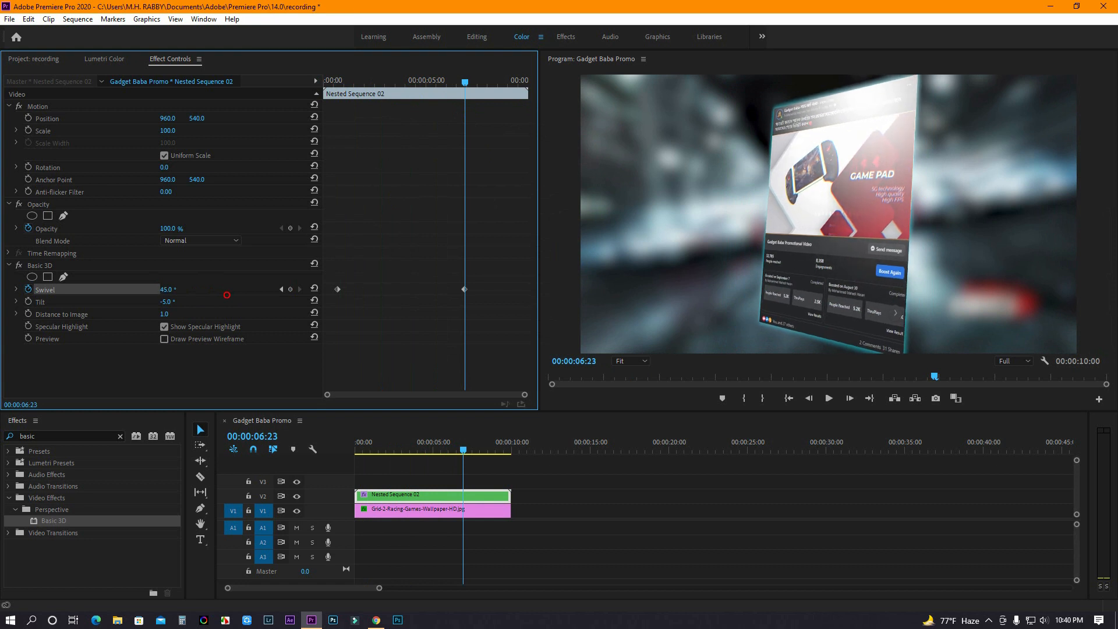
right_click(464, 289)
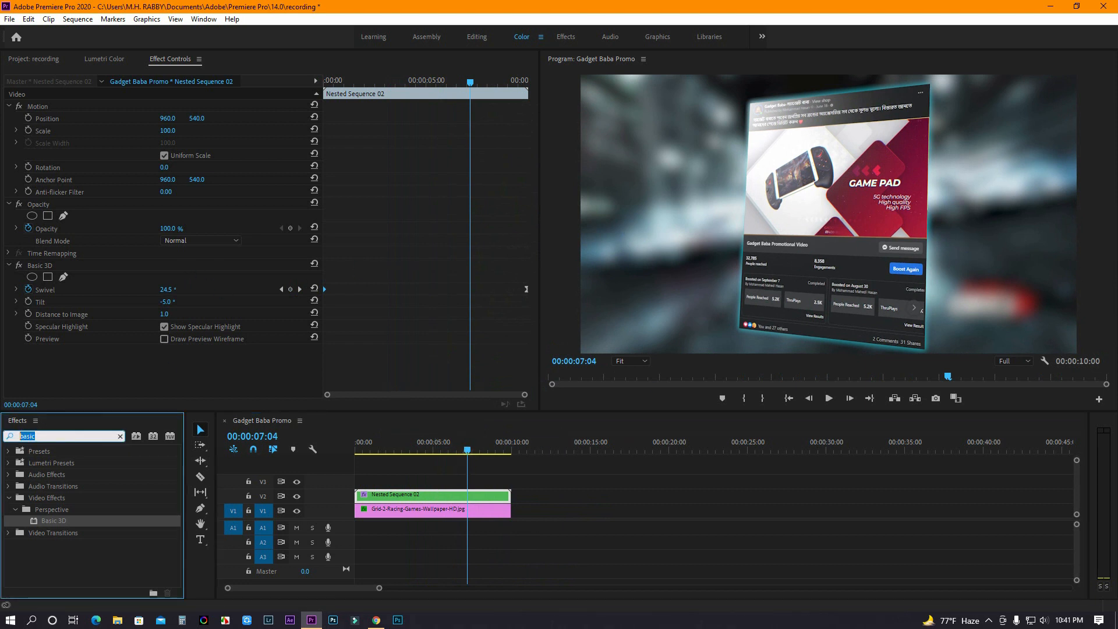
- Find the Distort > Transform effect and apply it to the nested post clip
text(transform)
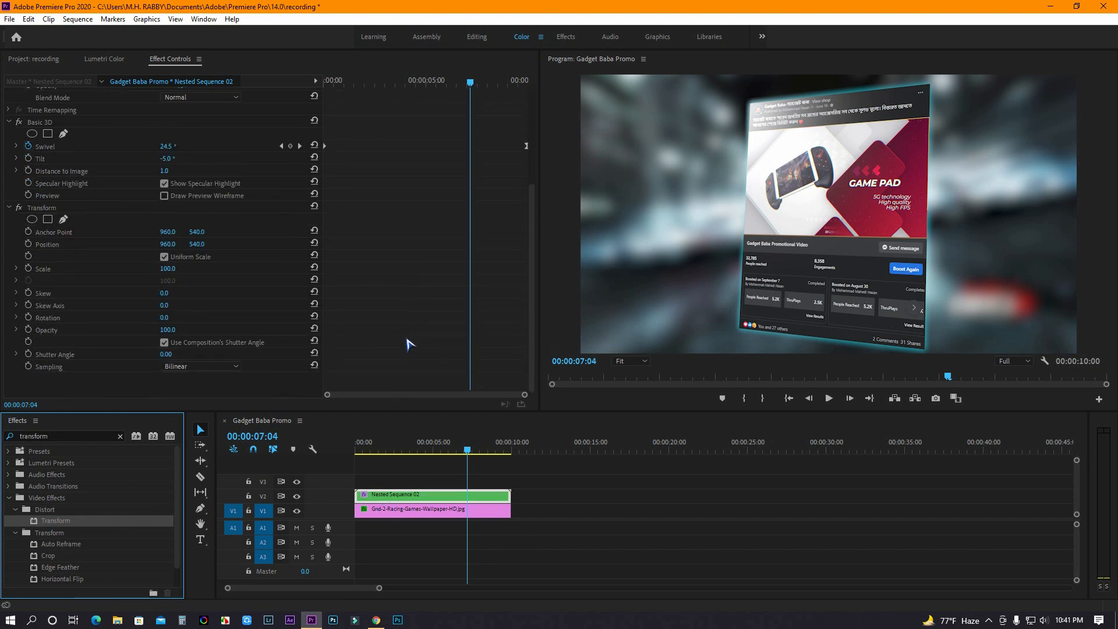
mouse_move(409, 333)
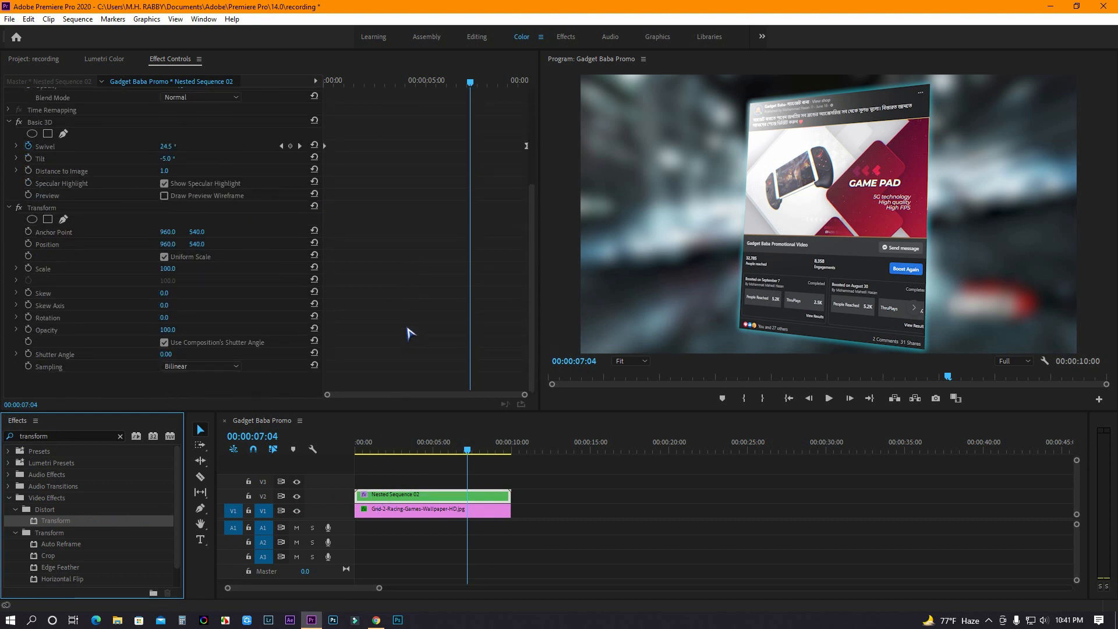
click(372, 442)
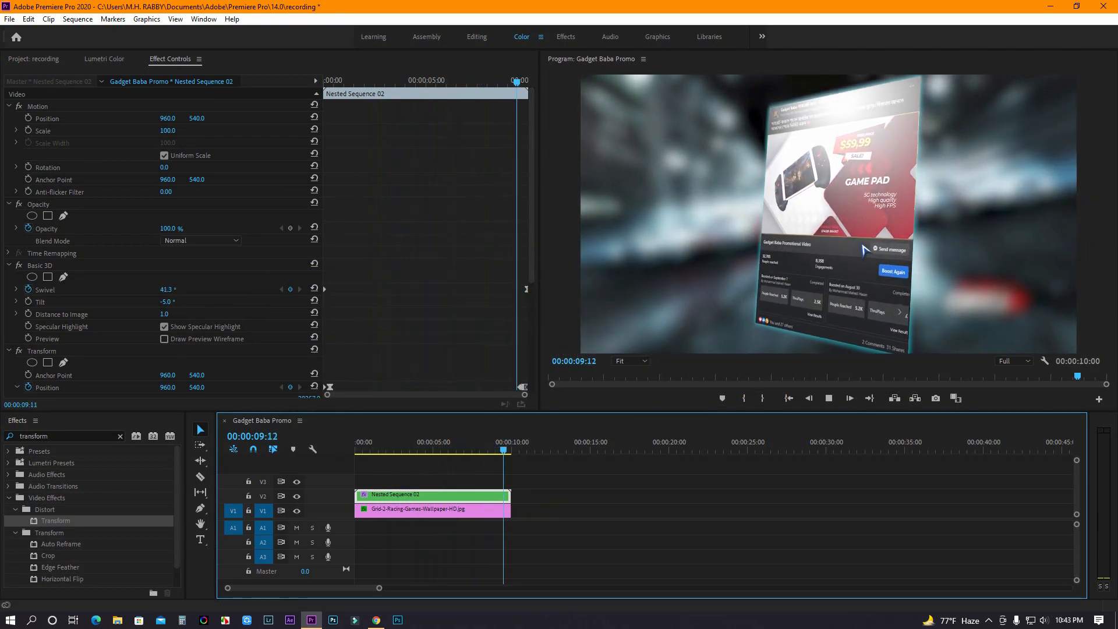
- Preview the swiveling post over the blurred racing background in full-screen playback
click(378, 450)
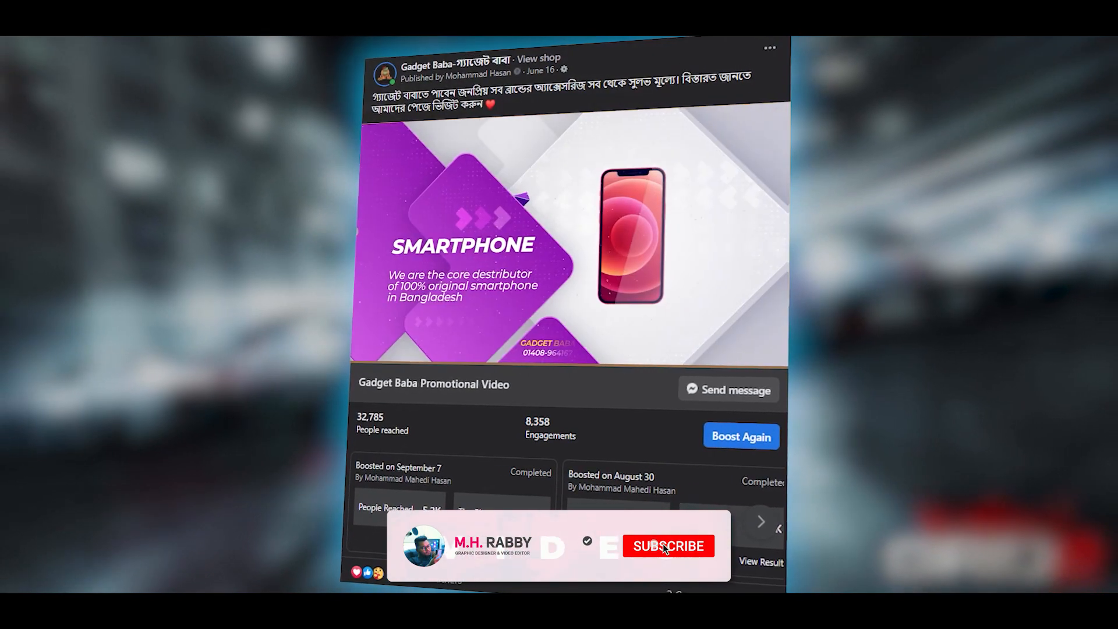
click(668, 545)
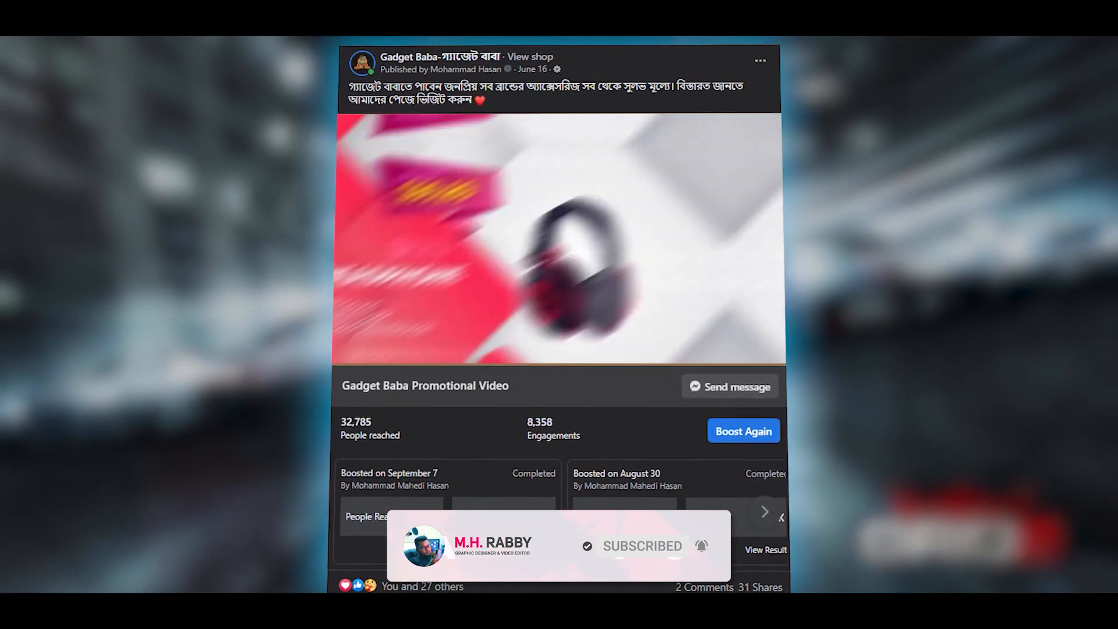